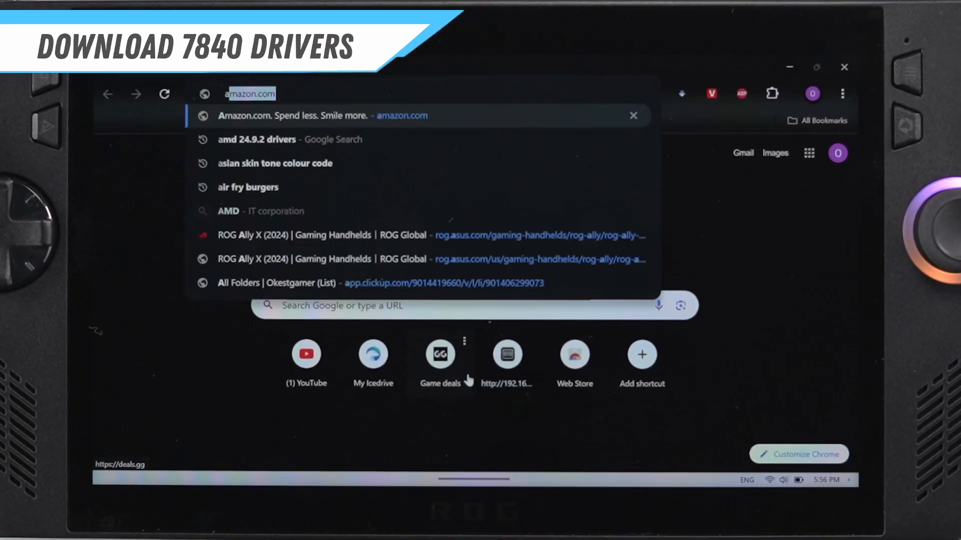
Find AMD's 24.9.1 release notes via Google and download the Windows 10/11 64-bit Adrenalin driver
text(amd 25)
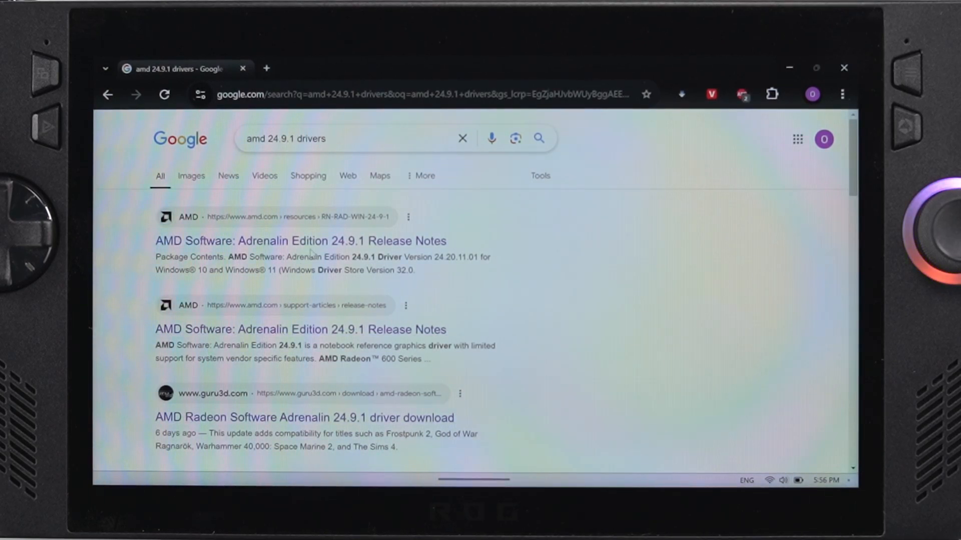
click(300, 241)
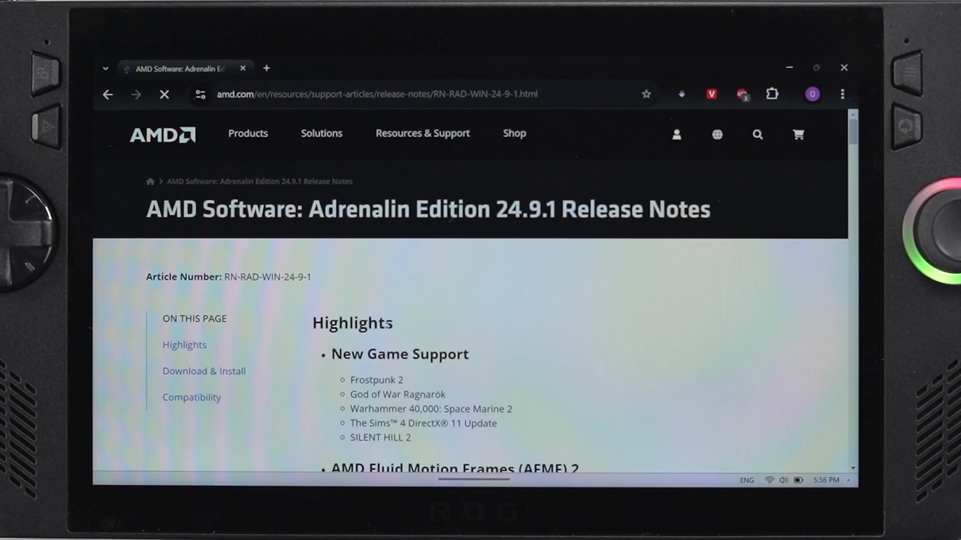
click(205, 371)
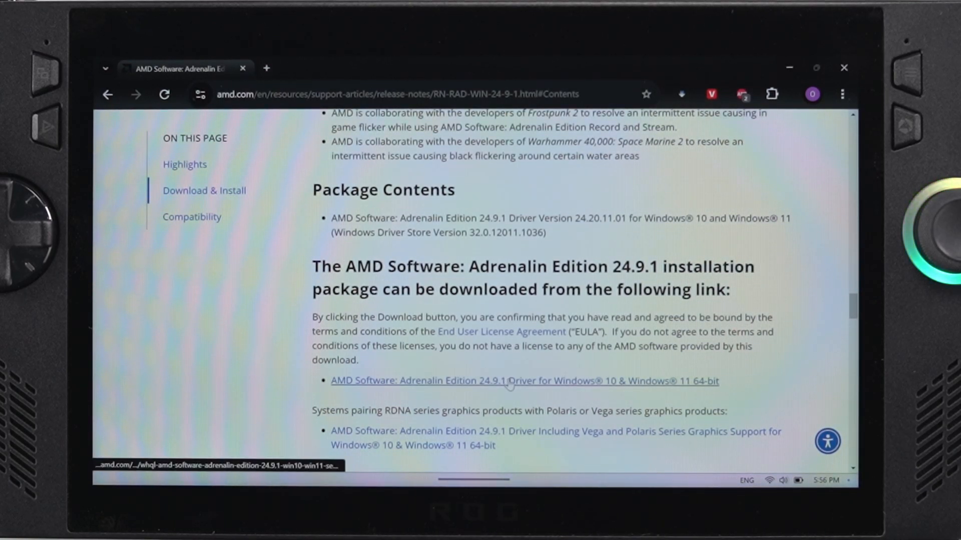
click(524, 380)
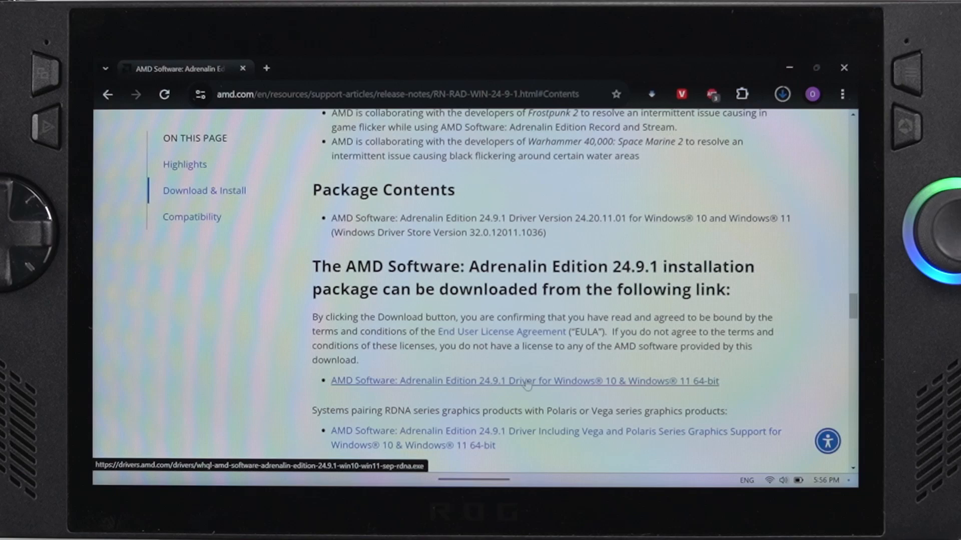
click(782, 94)
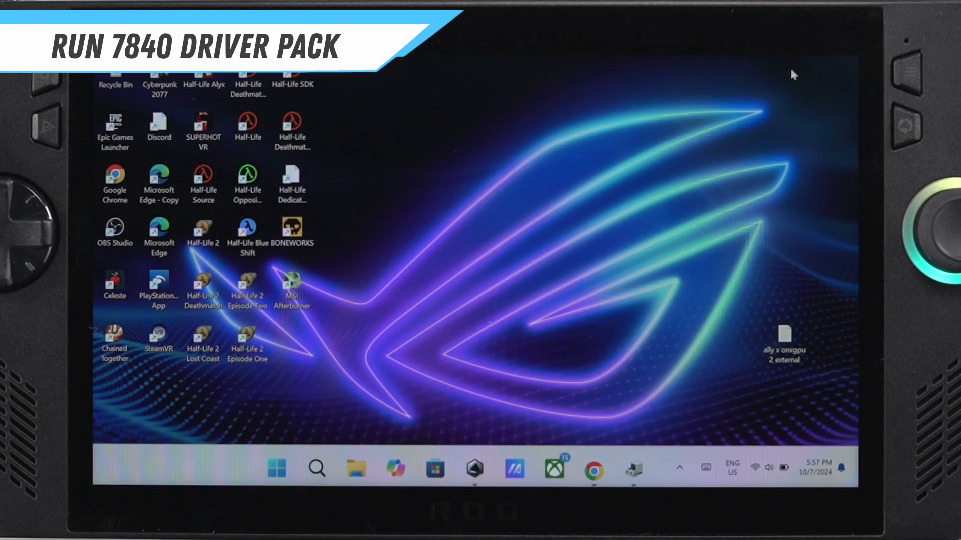
Run the whql-amd-software-adrenalin-edition-24.9.1 installer from Downloads and approve the UAC prompt
click(355, 468)
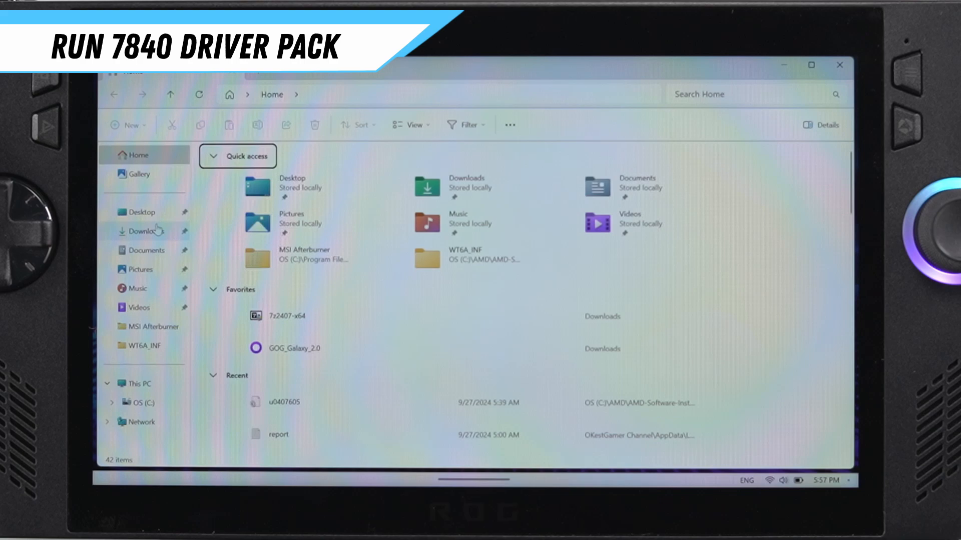
click(144, 232)
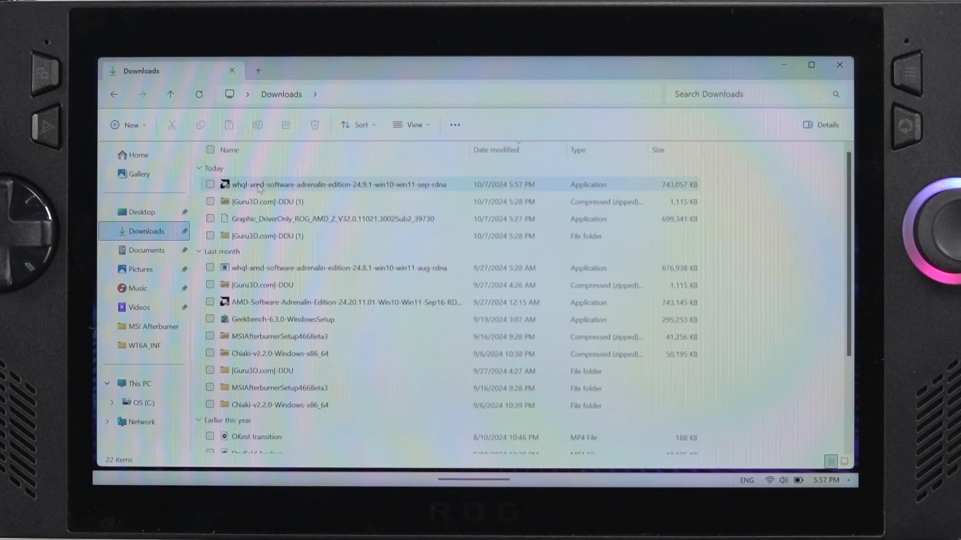
double_click(340, 184)
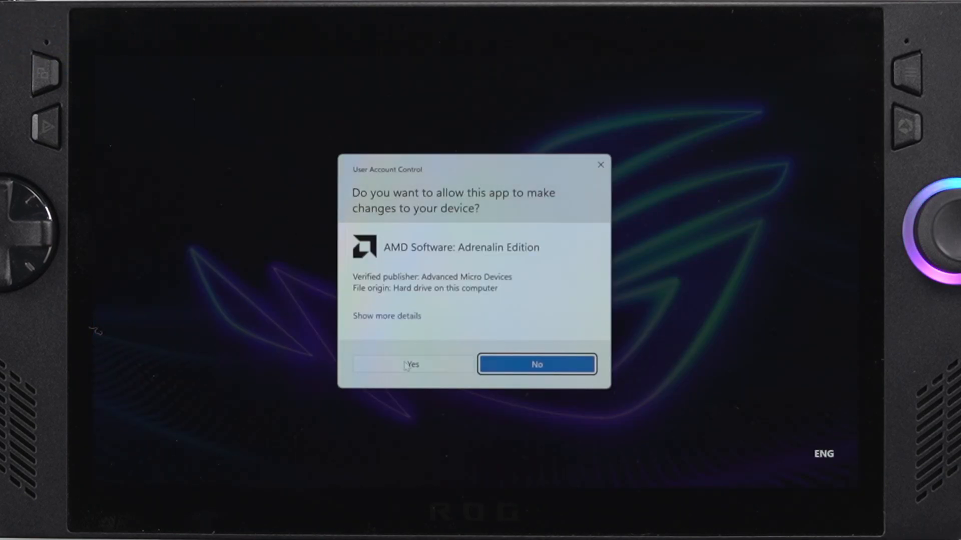
click(411, 364)
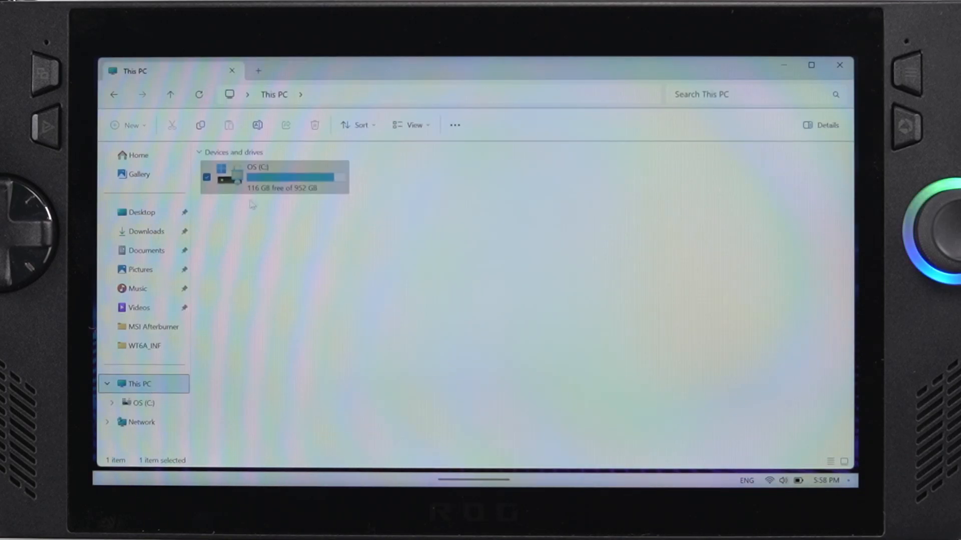
Browse into the AMD folder on drive C to see the extracted installer files
double_click(272, 176)
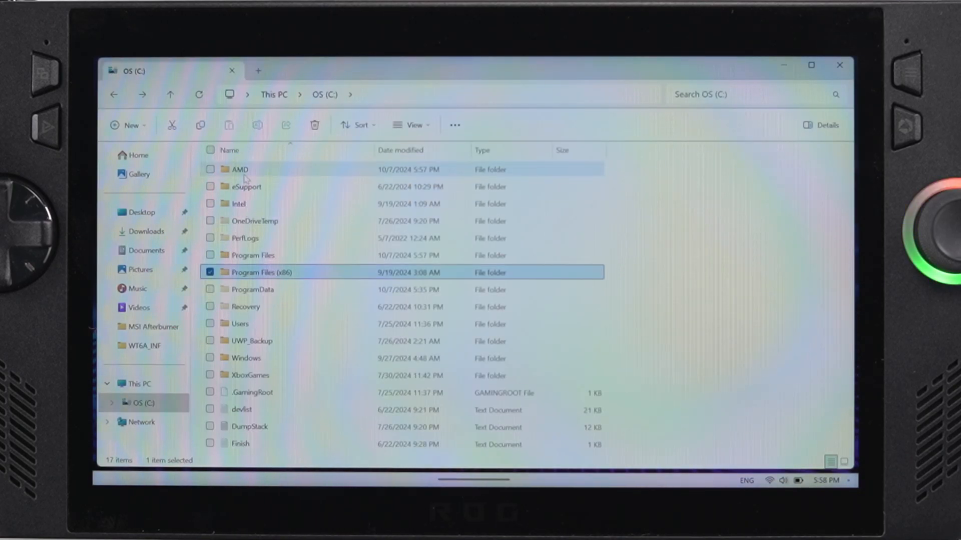
double_click(238, 169)
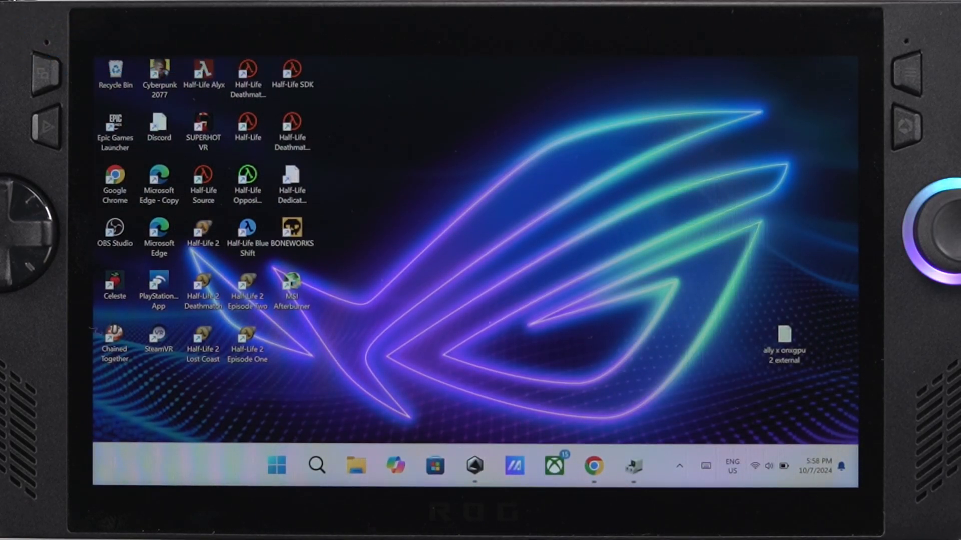
Launch Device Manager from a Start menu search for 'dev'
click(278, 466)
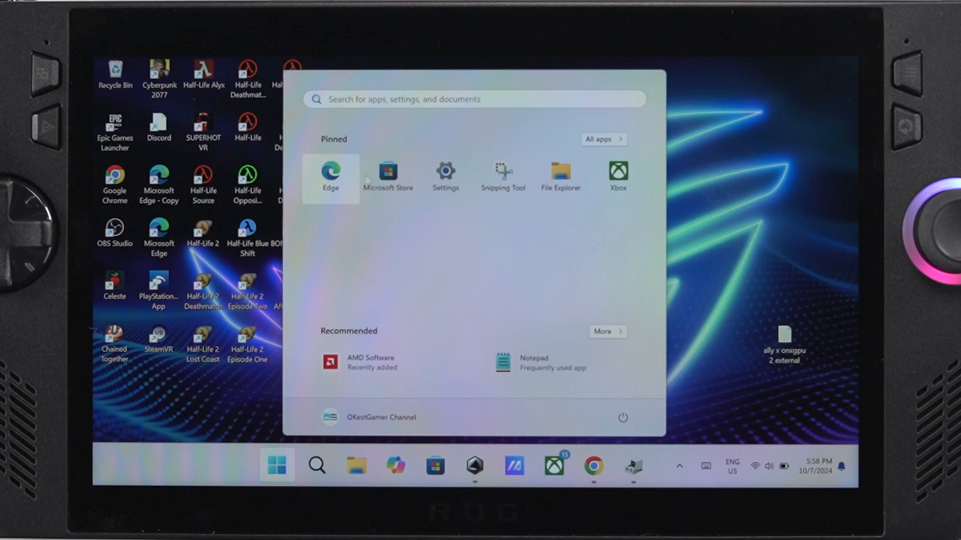
text(d)
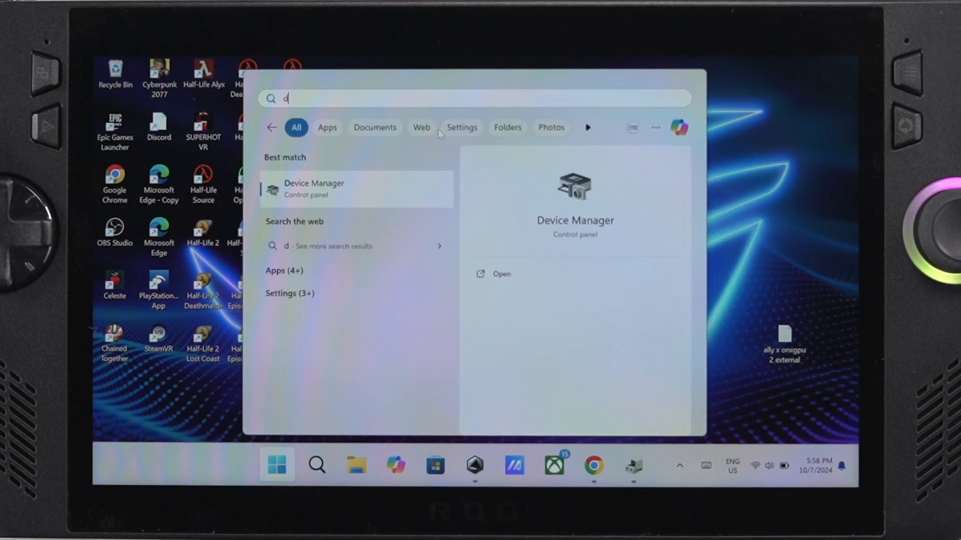
text(ev)
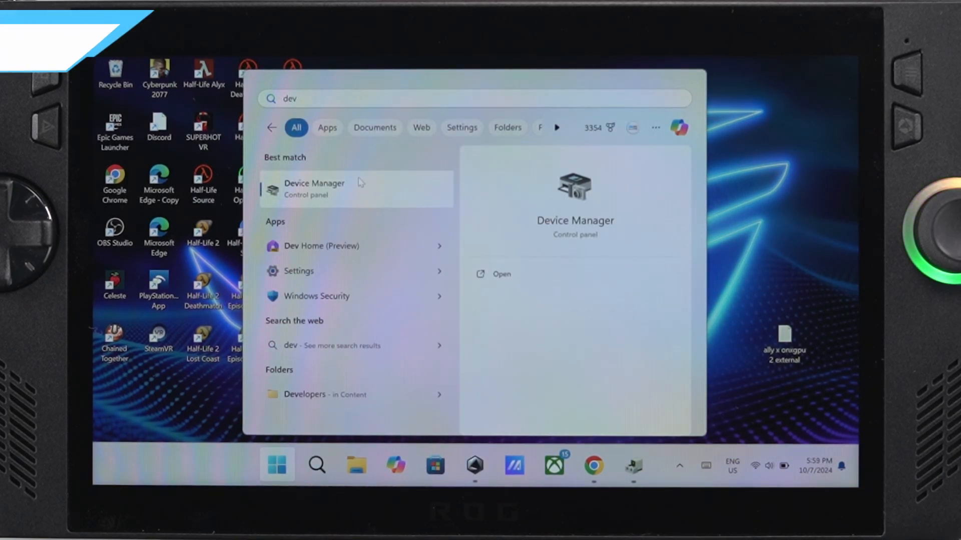
click(313, 189)
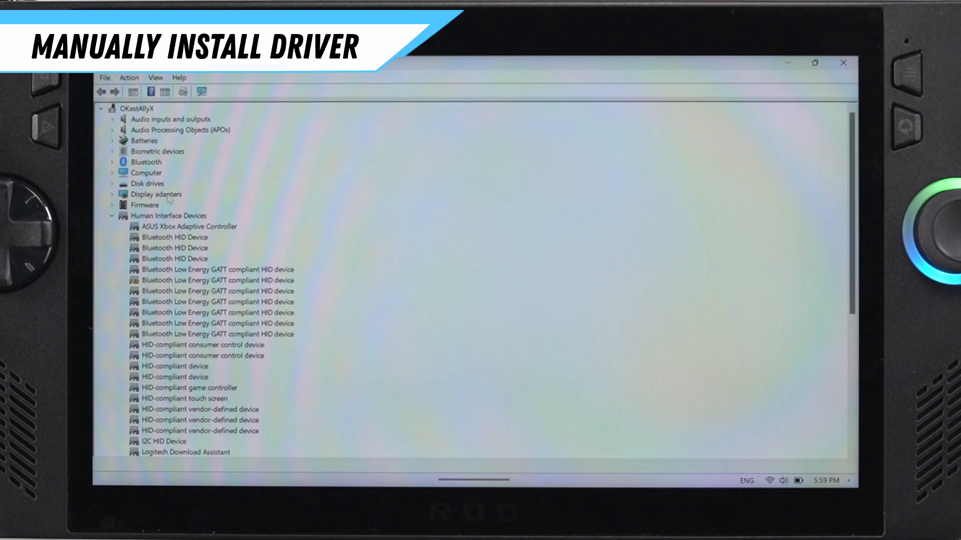
Start a manual driver update for AMD Radeon Graphics under Display adapters, reaching Have Disk's Browse file picker
click(113, 194)
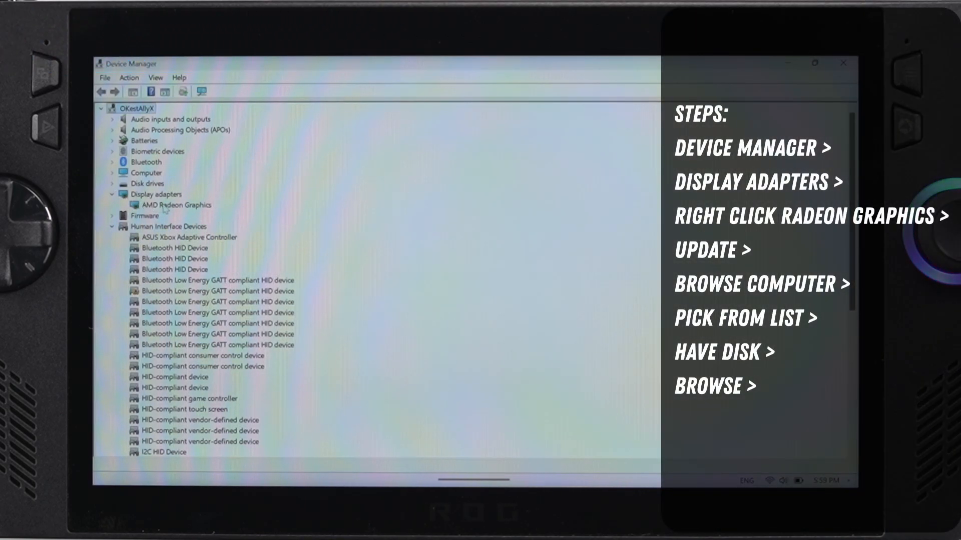
right_click(171, 206)
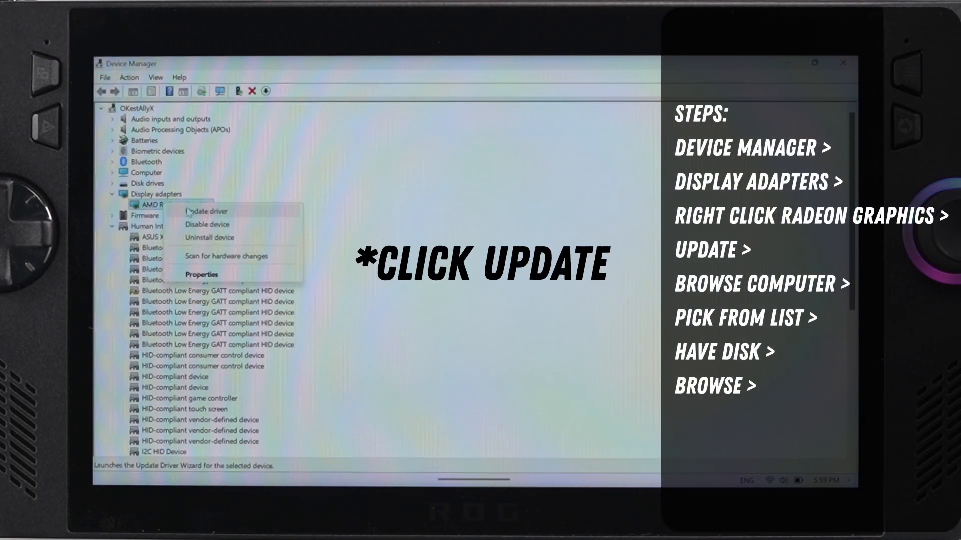
click(204, 211)
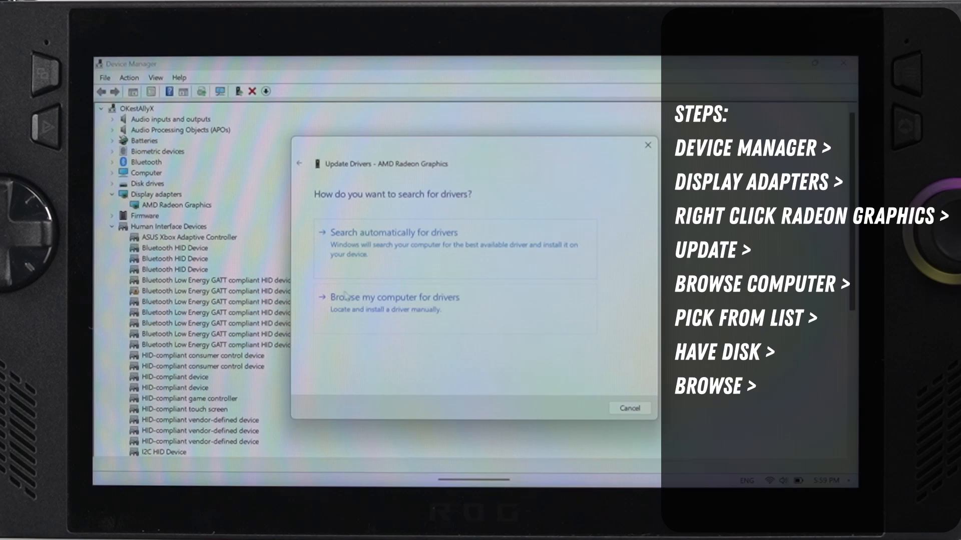
click(398, 298)
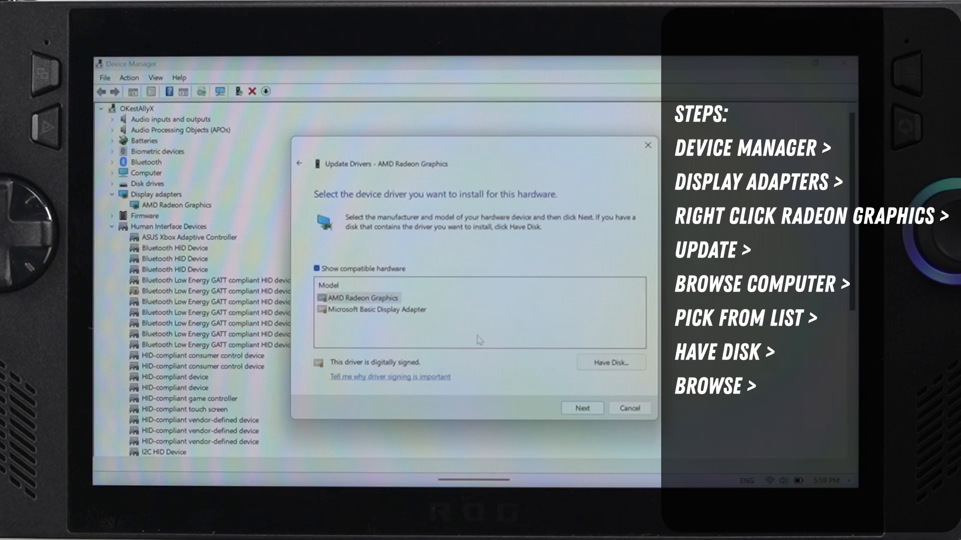
click(610, 362)
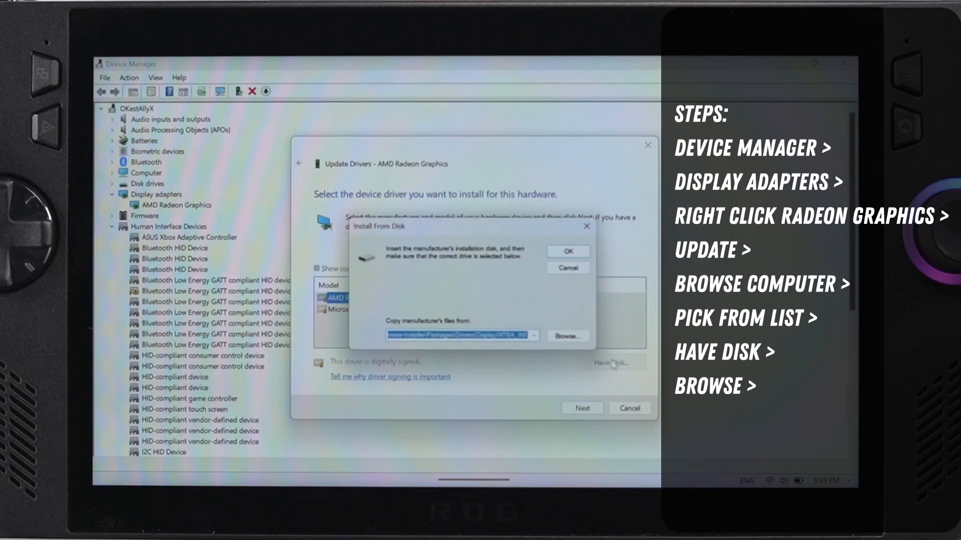
click(573, 338)
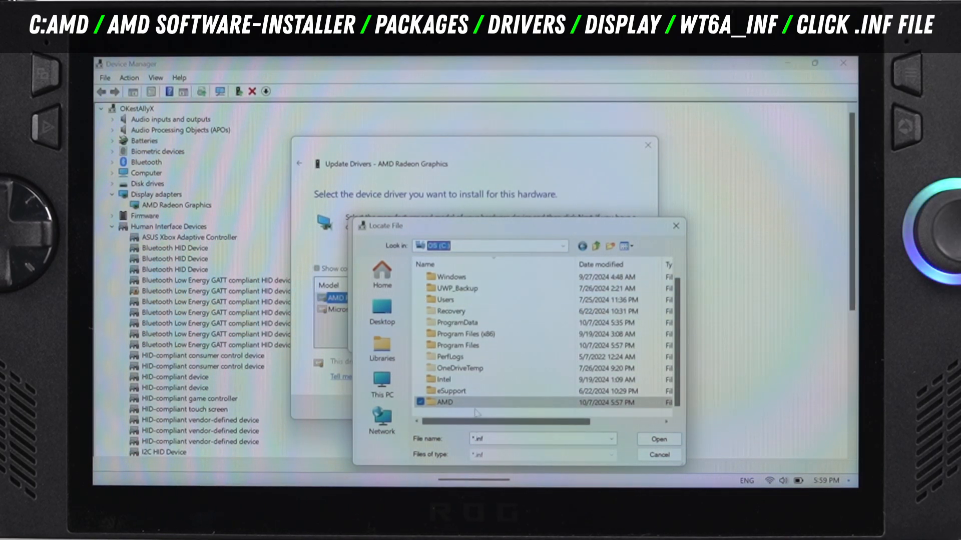
Select u0407465.inf in C:\AMD\AMD-Software-Installer\Packages\Drivers\Display\WT6A_INF as the driver source
double_click(440, 402)
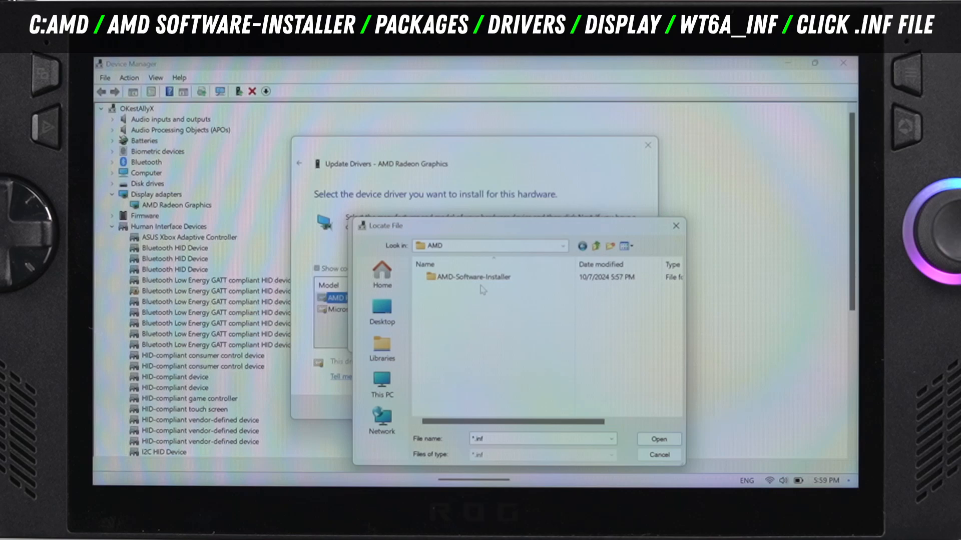
double_click(471, 277)
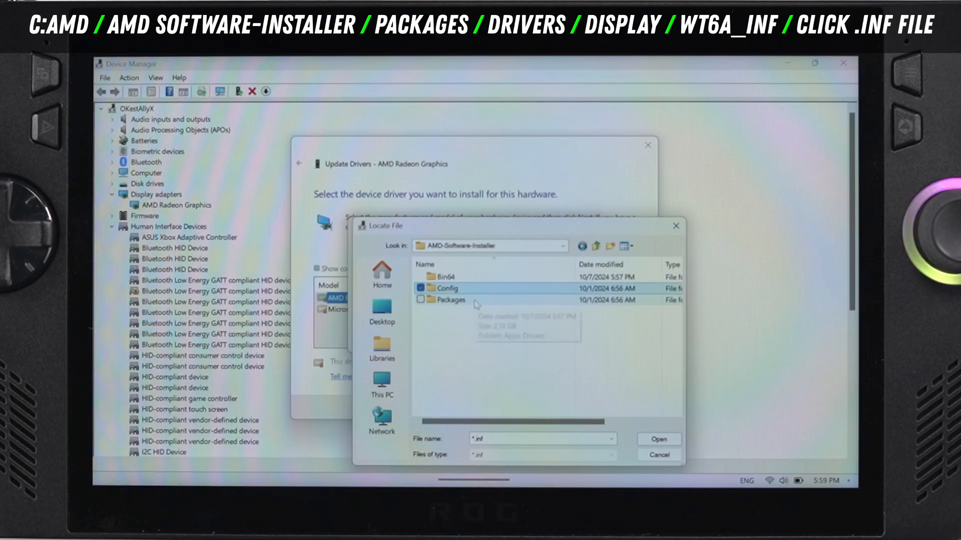
double_click(452, 300)
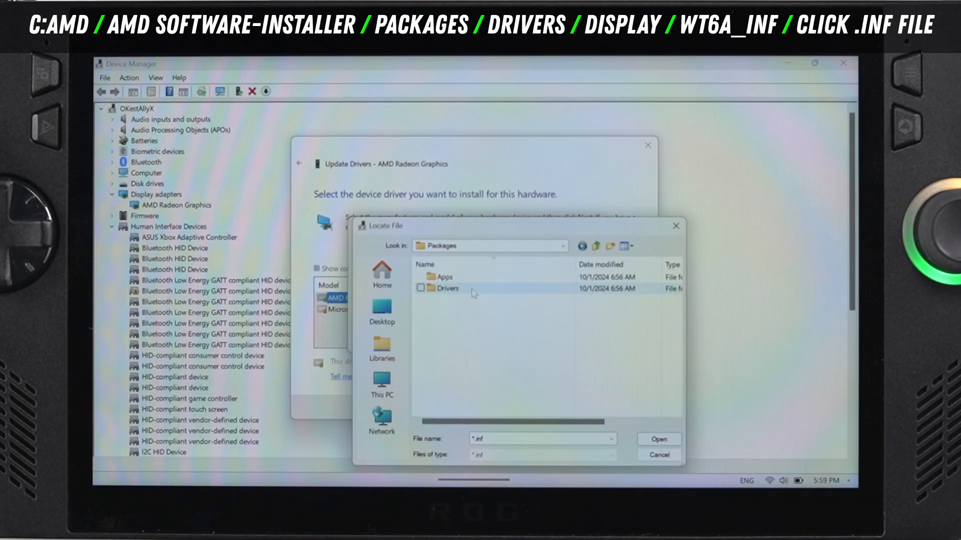
double_click(448, 288)
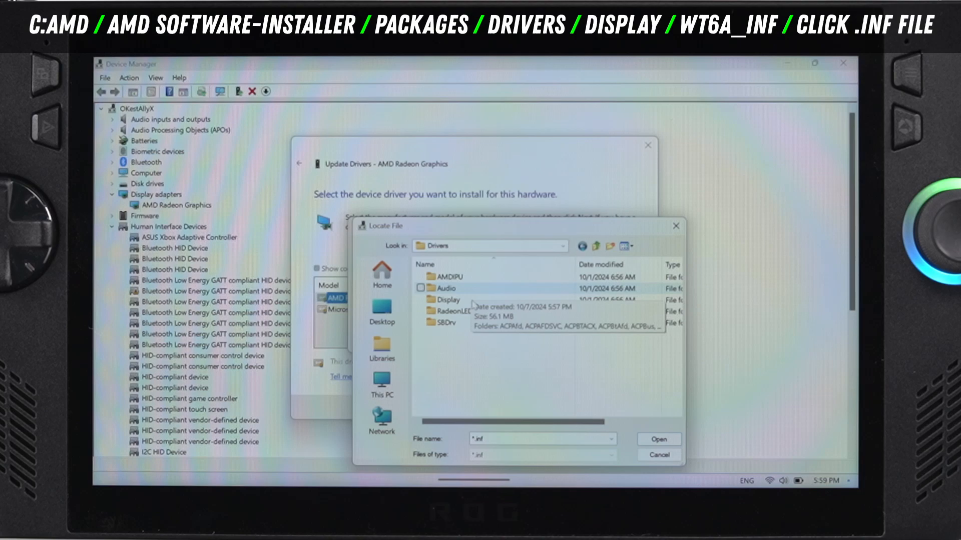
double_click(447, 300)
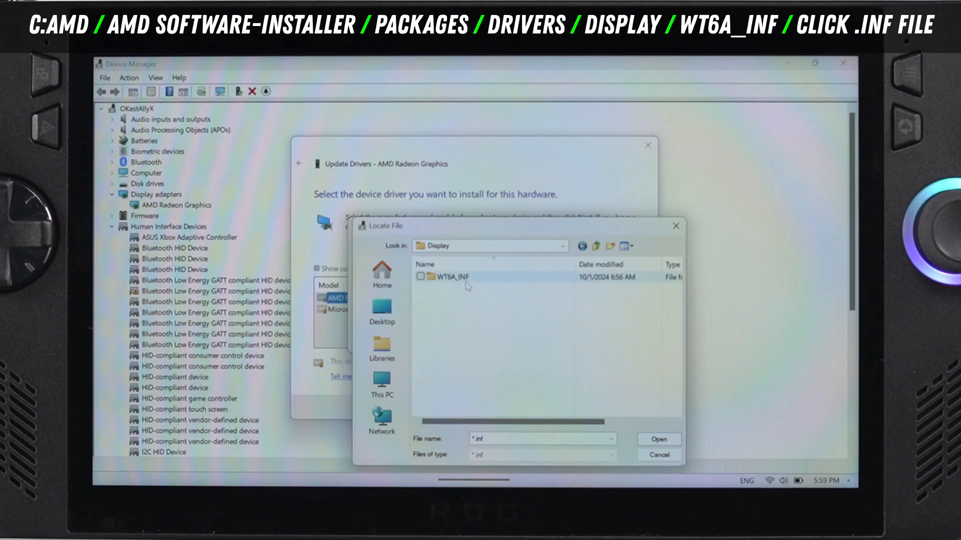
double_click(452, 276)
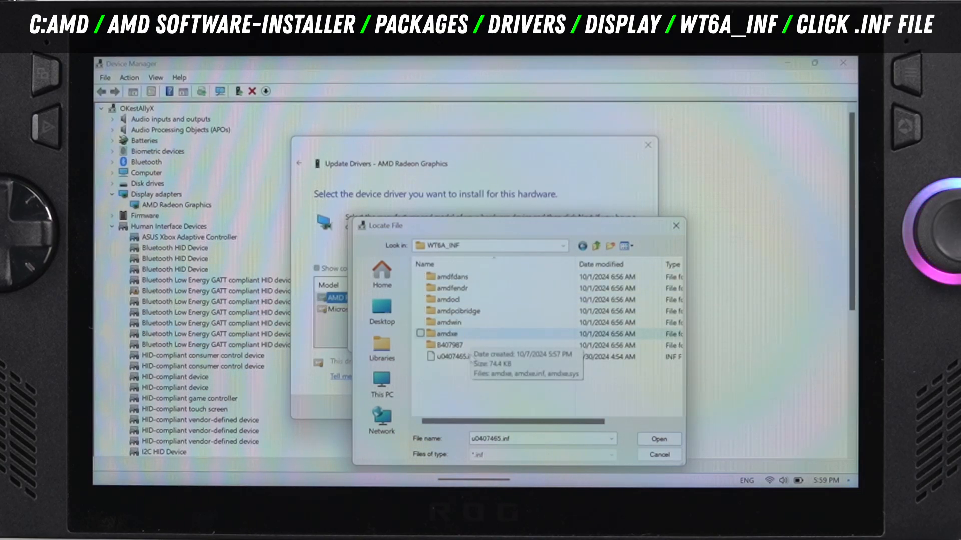
click(459, 356)
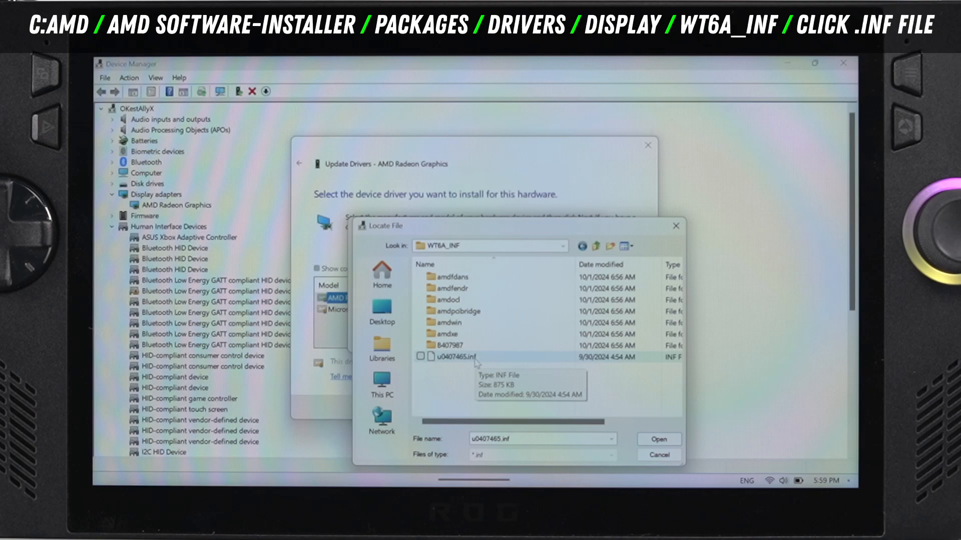
click(659, 440)
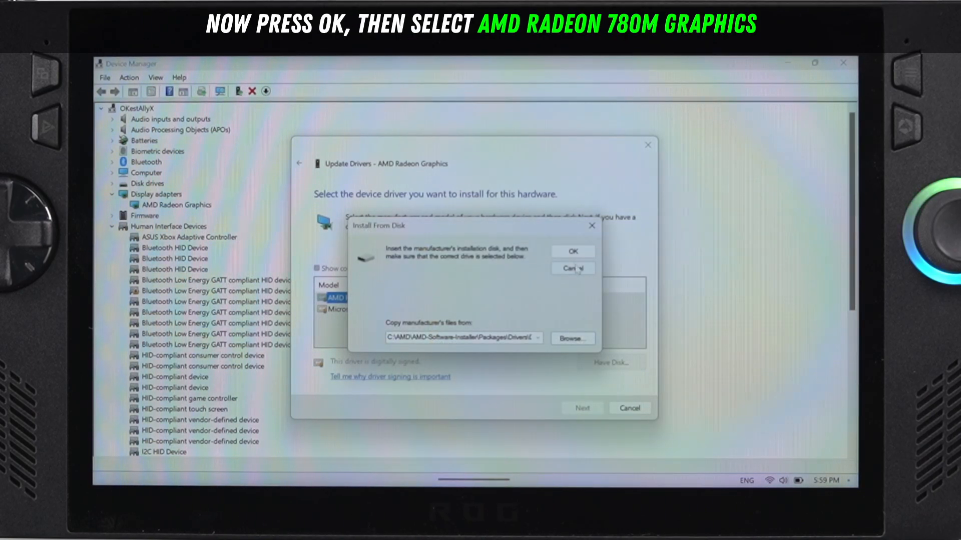
Accept the driver location and choose AMD Radeon 780M Graphics as the model to install
click(572, 251)
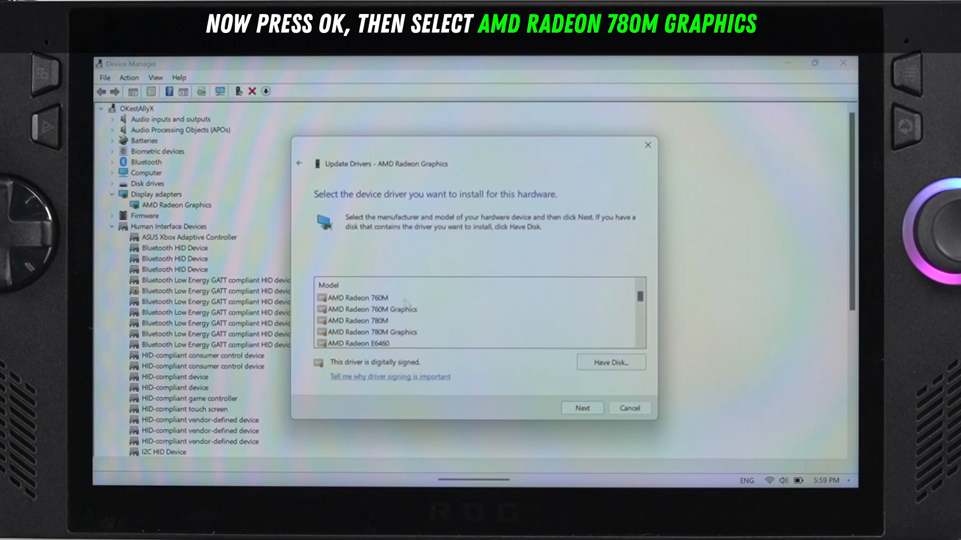
click(369, 333)
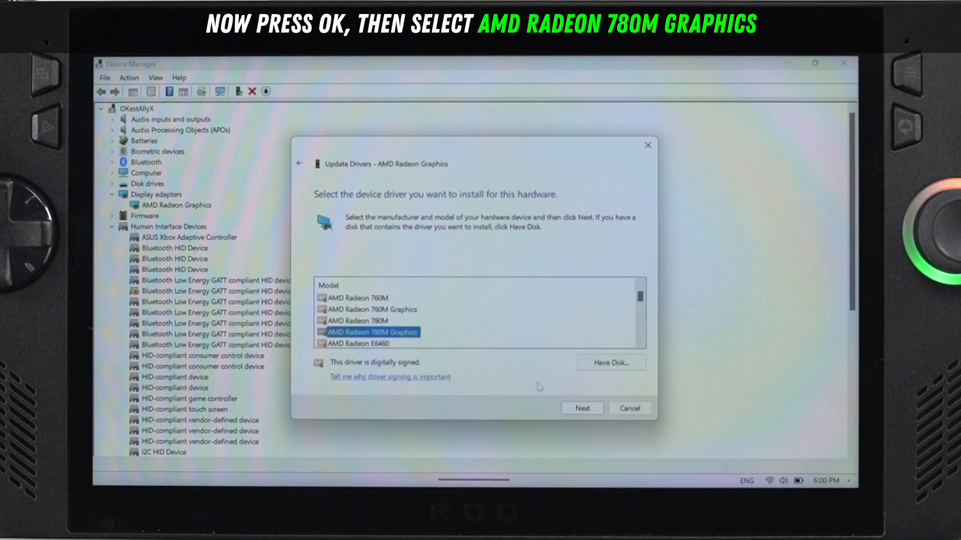
click(580, 408)
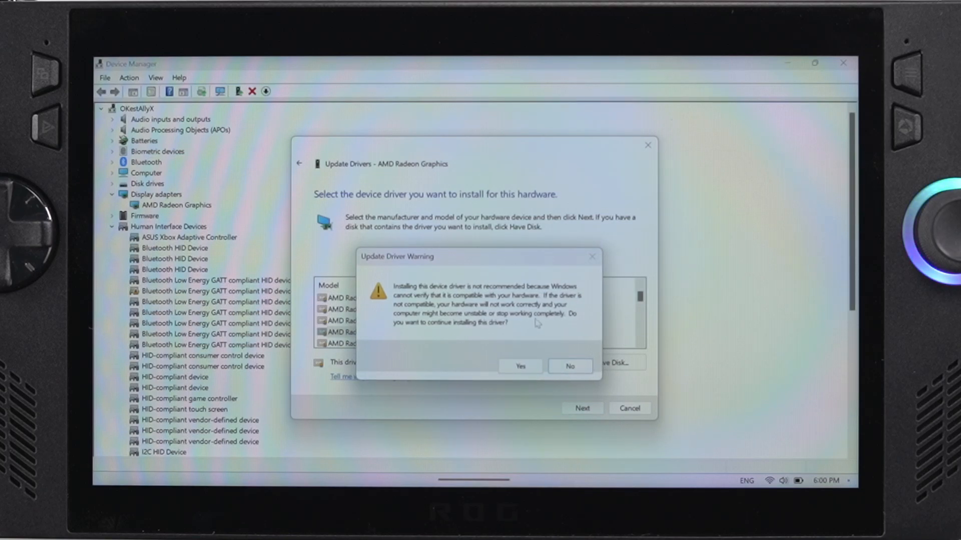
Confirm the unverified-driver warning, let the Radeon 780M driver install, then close the wizard and Device Manager
click(519, 367)
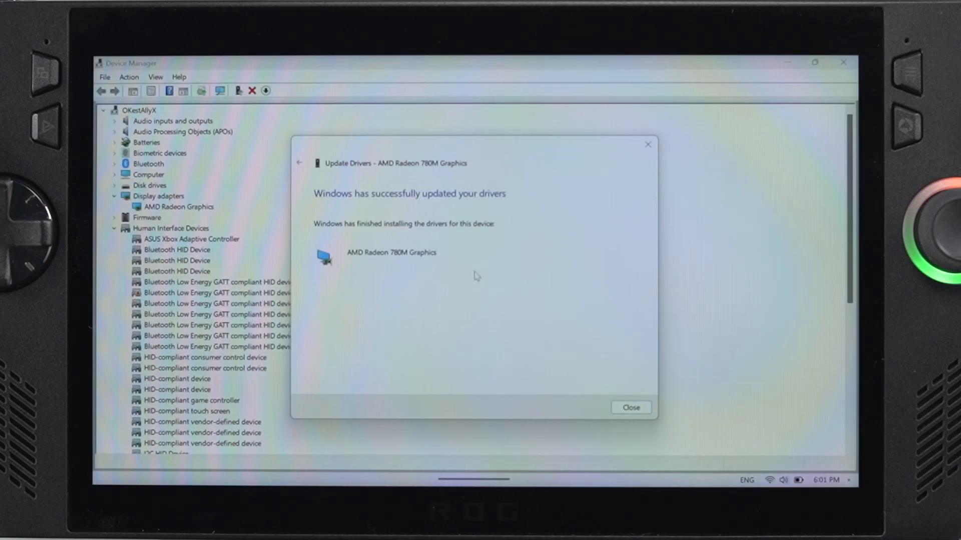
mouse_move(523, 301)
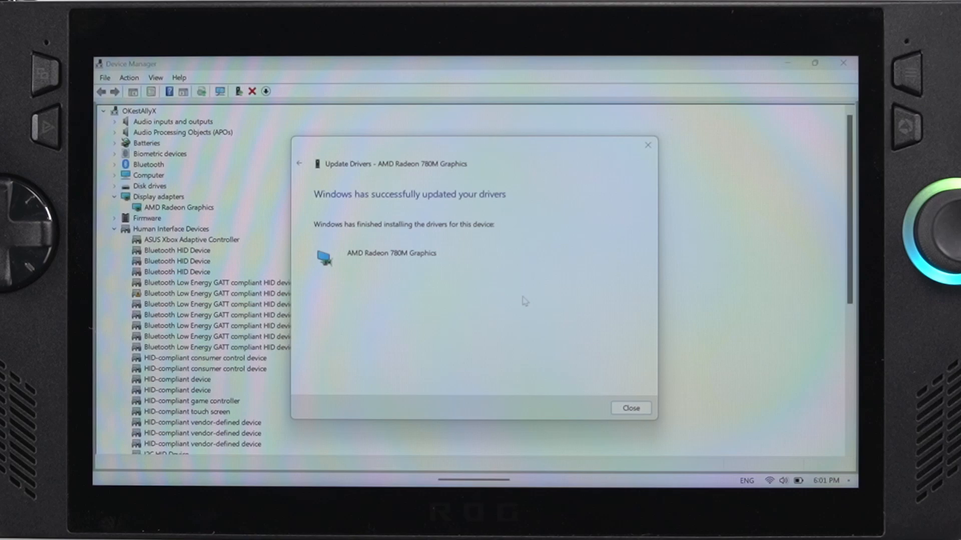
click(630, 409)
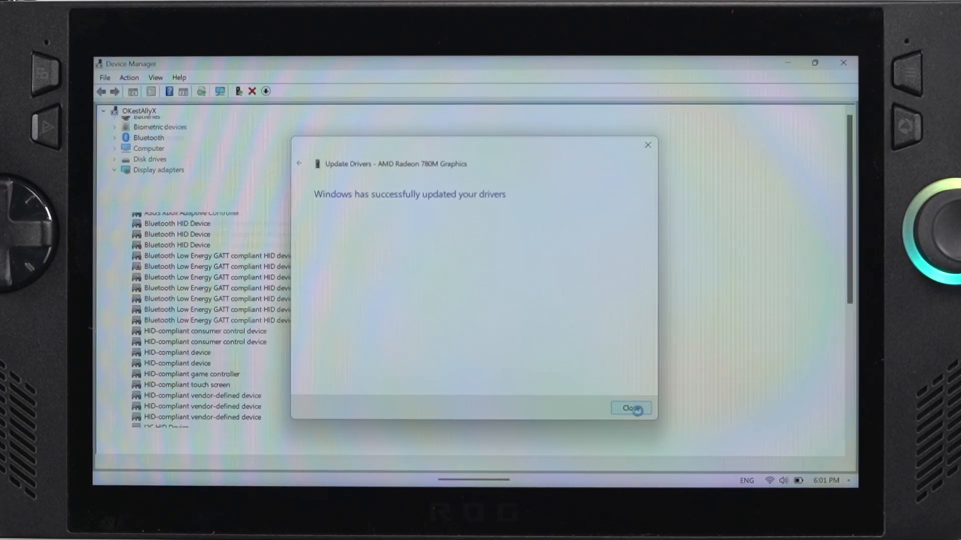
click(630, 408)
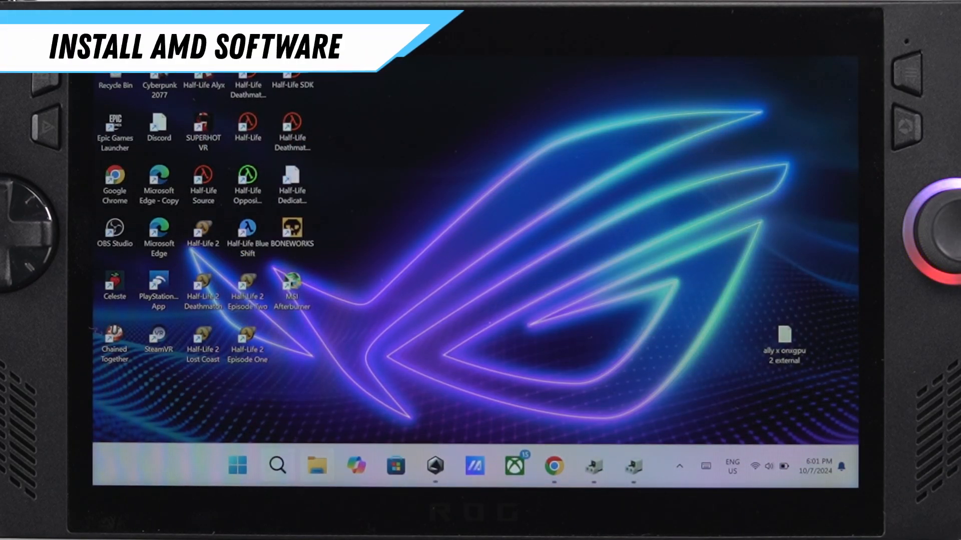
Search Start for 'amd Software', then switch to File Explorer's Home page instead
click(238, 466)
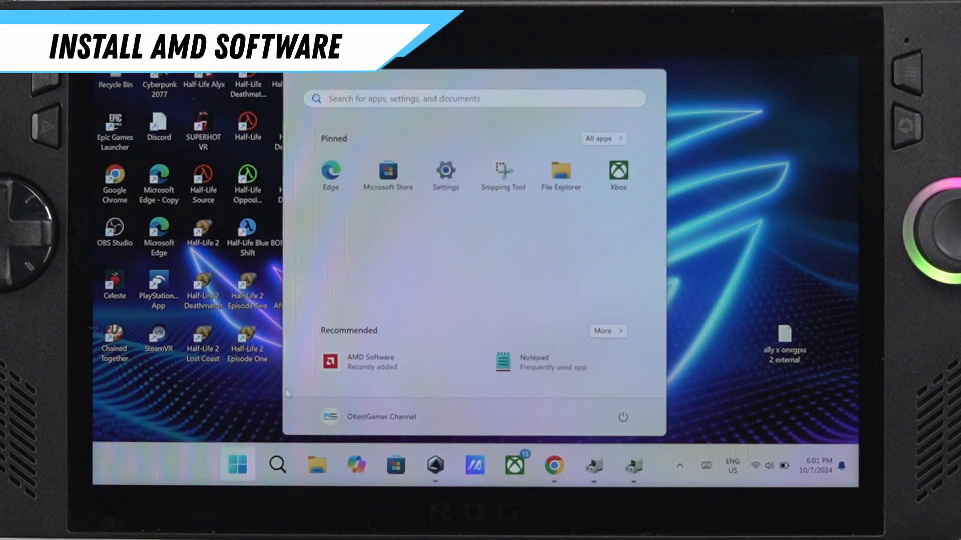
text(amd Software)
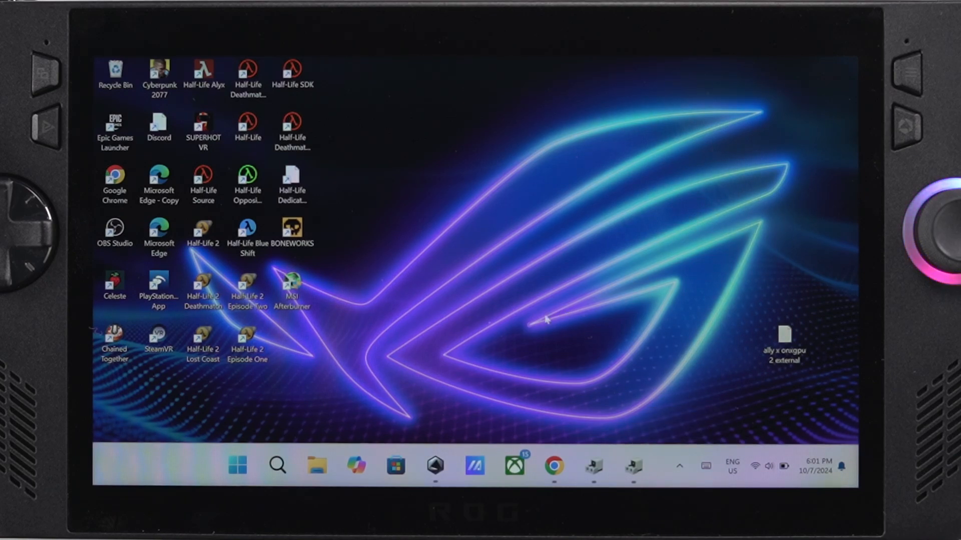
click(317, 466)
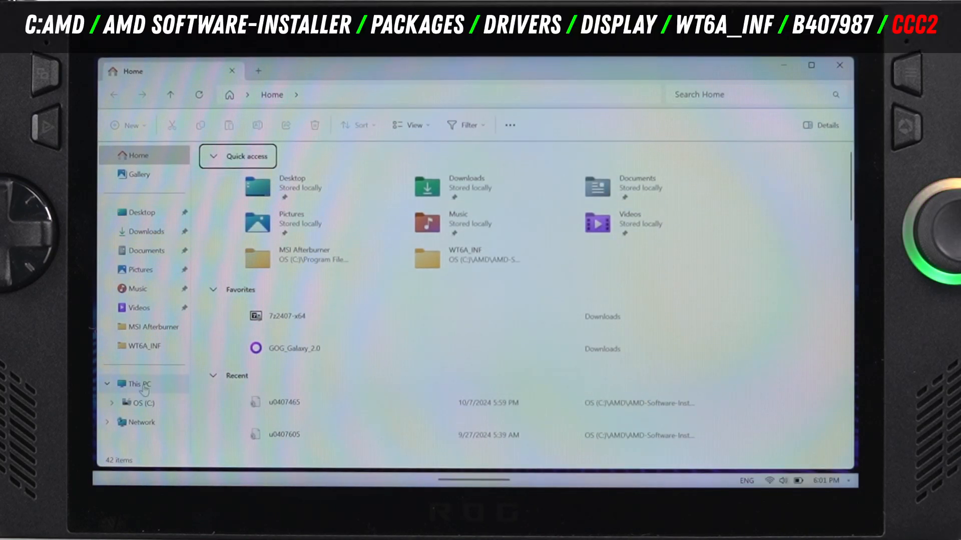
Navigate from This PC into C:\AMD-Software-Installer\Packages\Drivers\Display\WT6A_INF\B407987
click(136, 383)
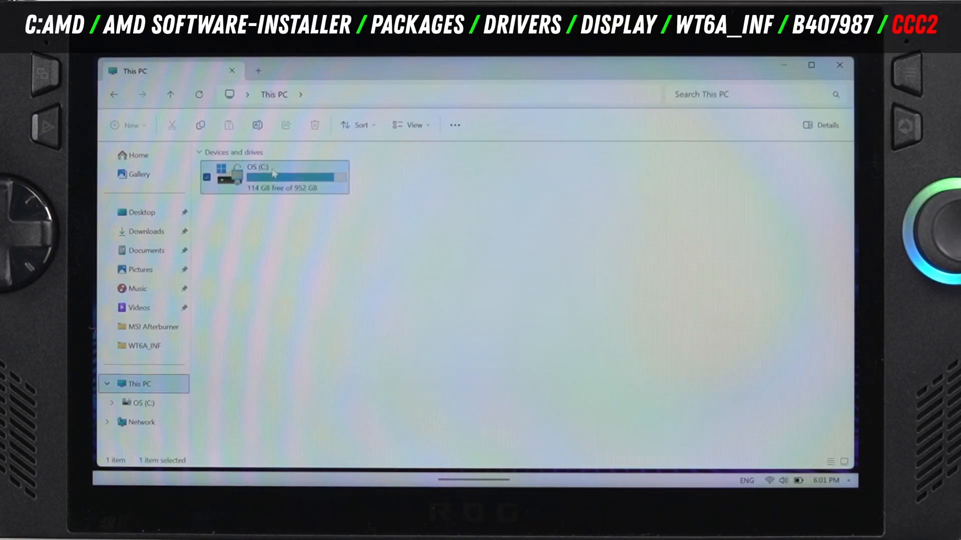
double_click(274, 177)
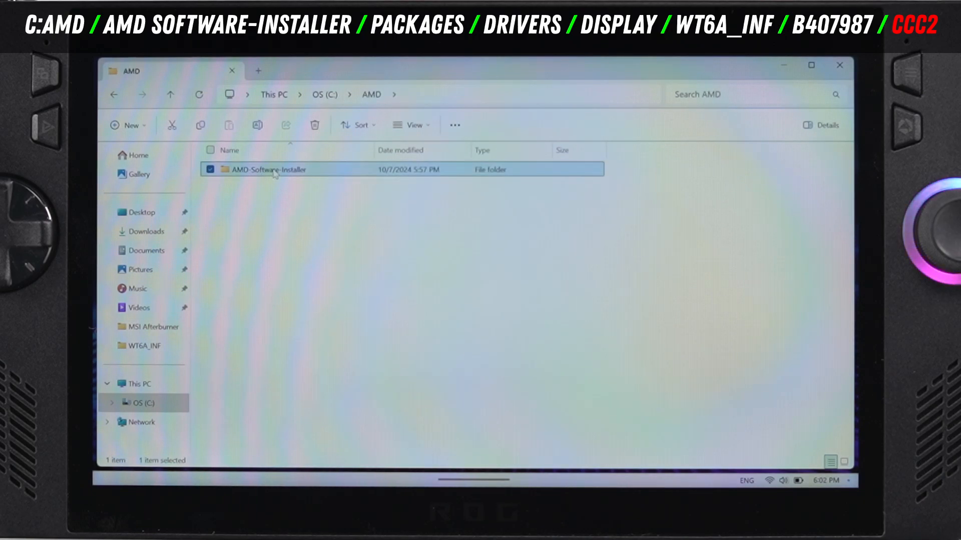
double_click(270, 169)
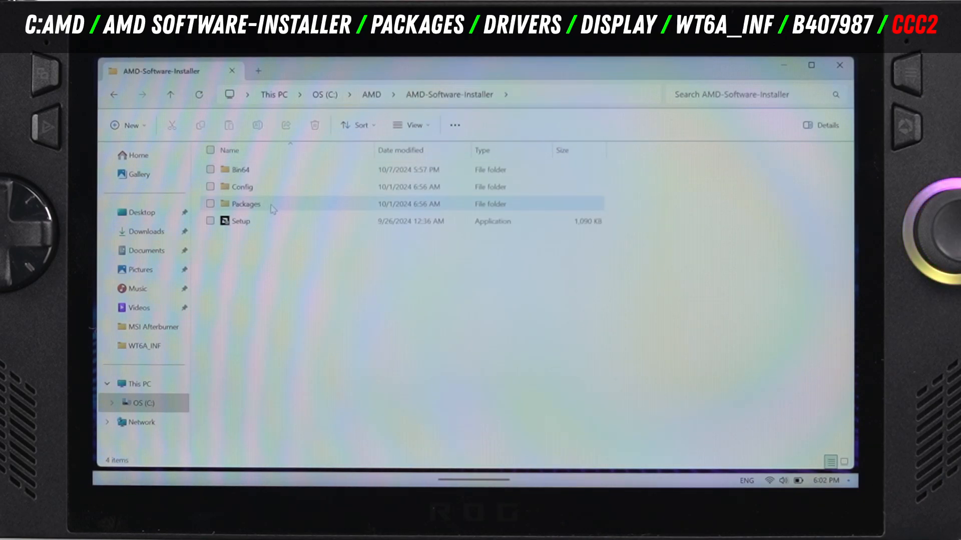
double_click(247, 203)
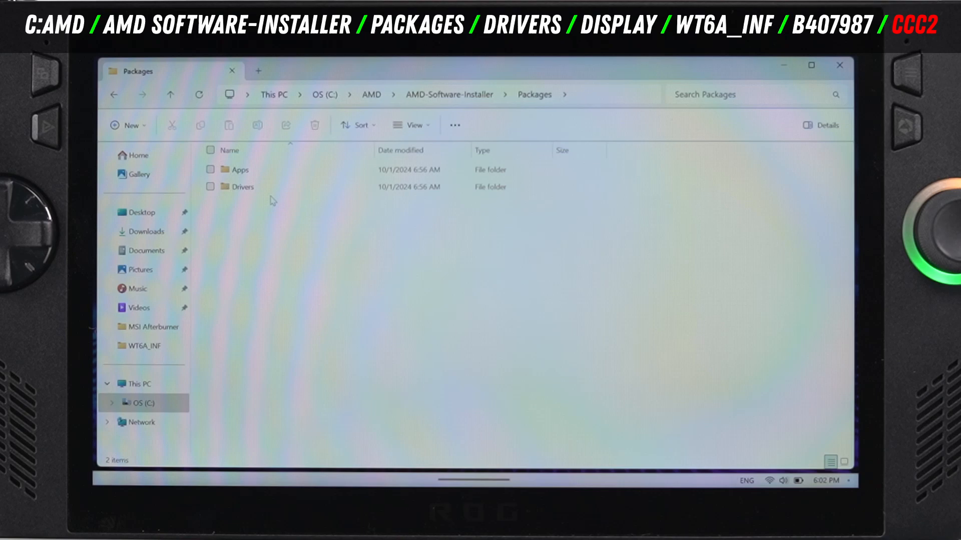
double_click(240, 186)
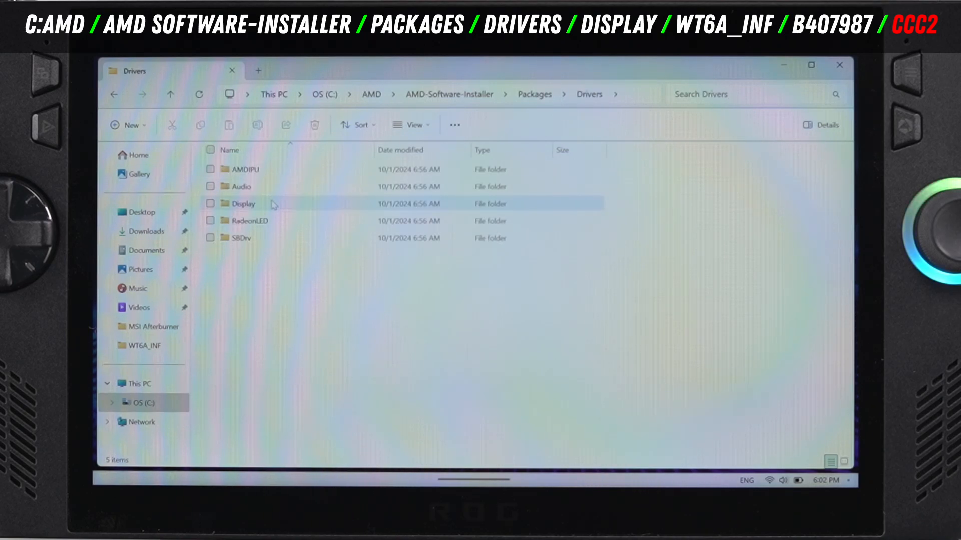
double_click(241, 203)
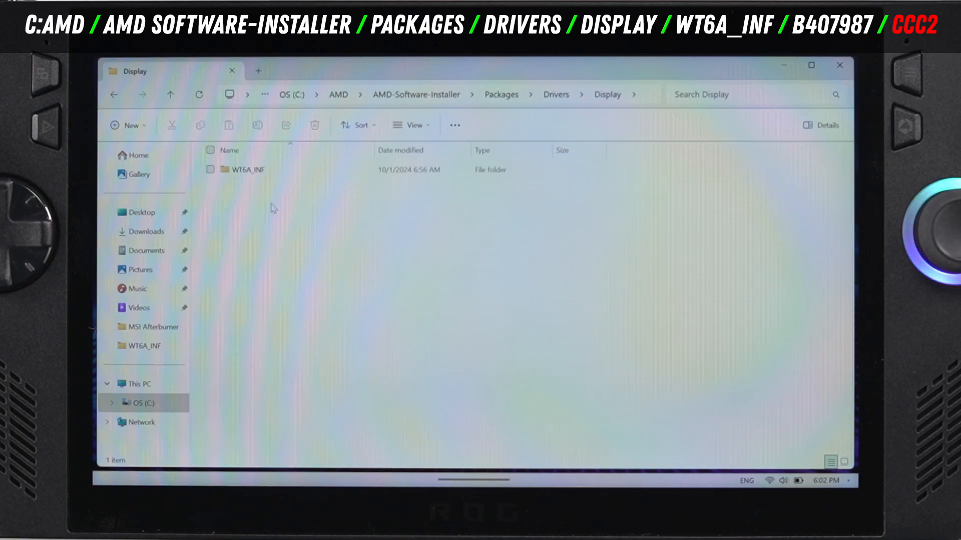
click(248, 171)
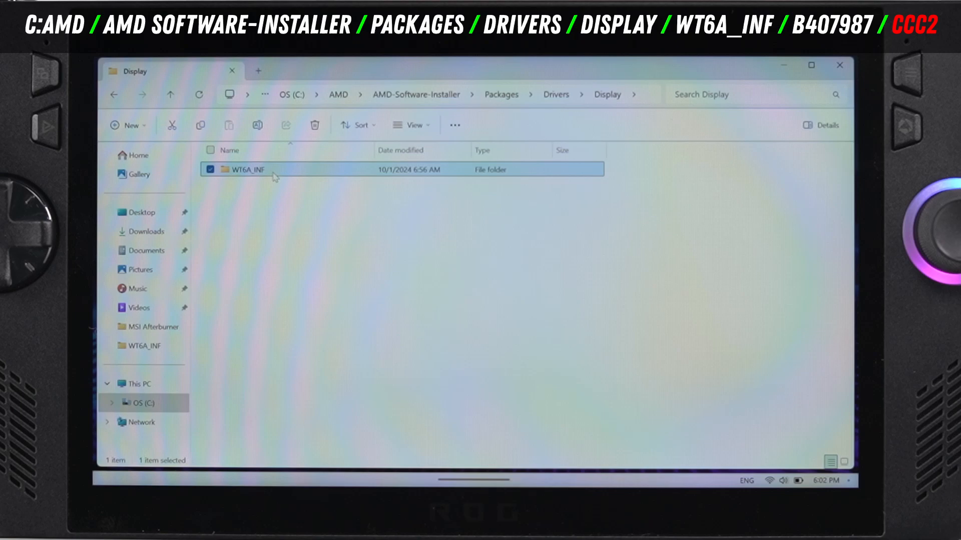
double_click(245, 170)
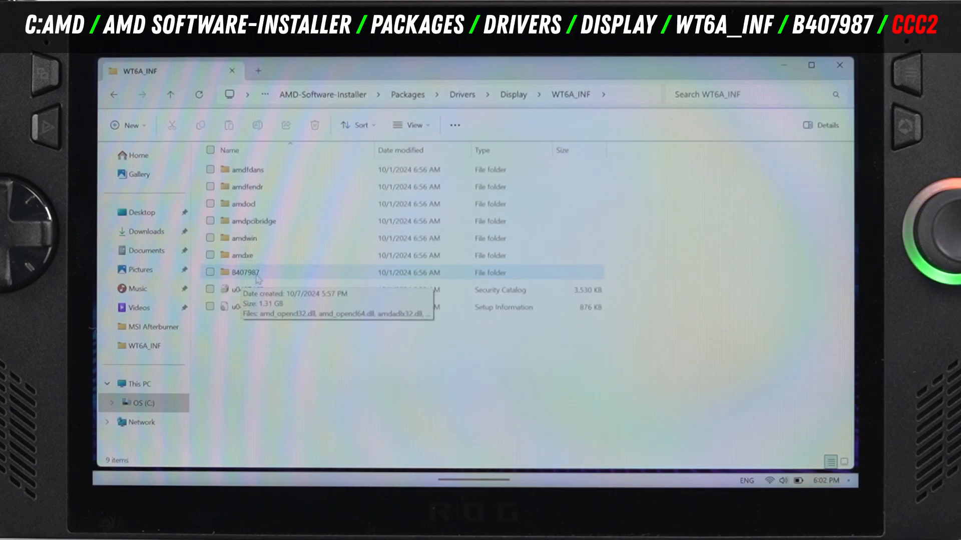
double_click(244, 273)
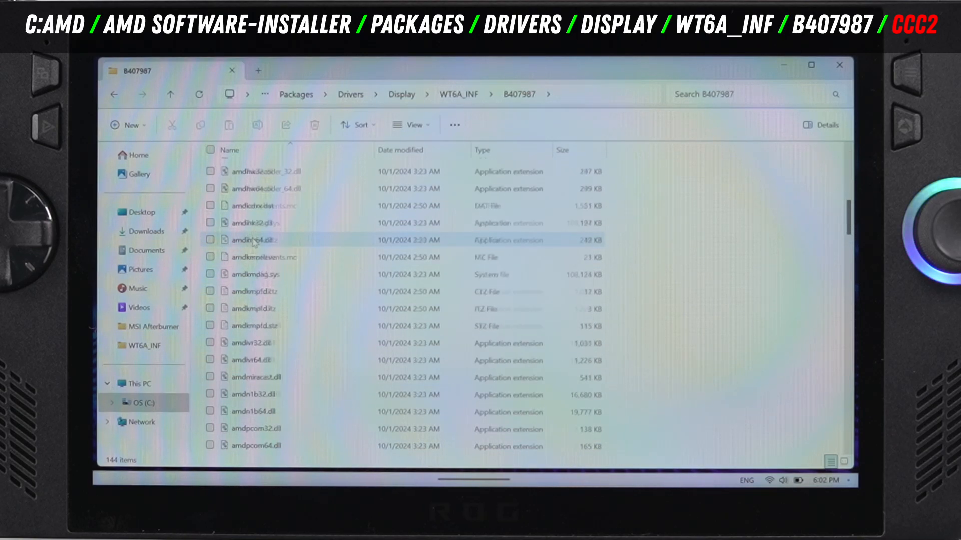
Locate and select the ccc2_install setup program in the B407987 file list
scroll(down, 3)
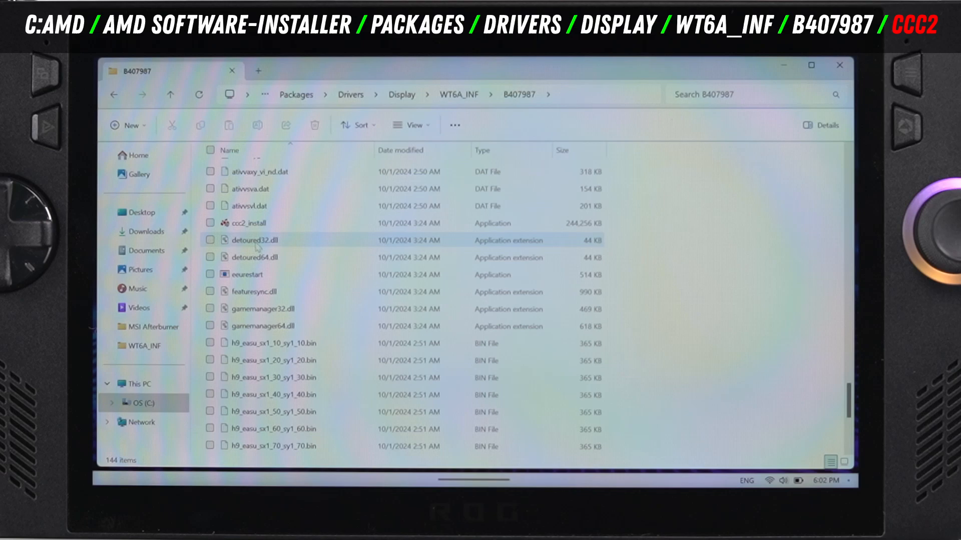
mouse_move(277, 228)
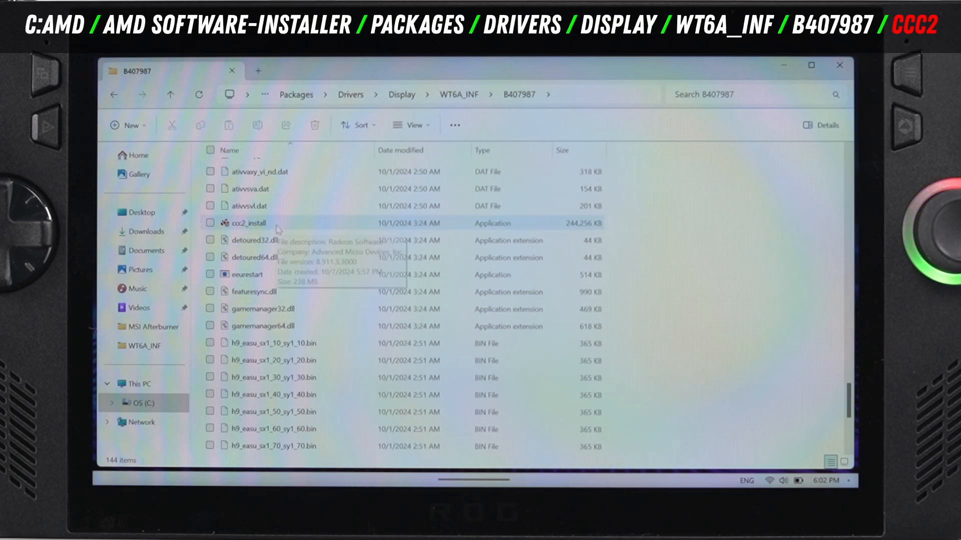
click(249, 223)
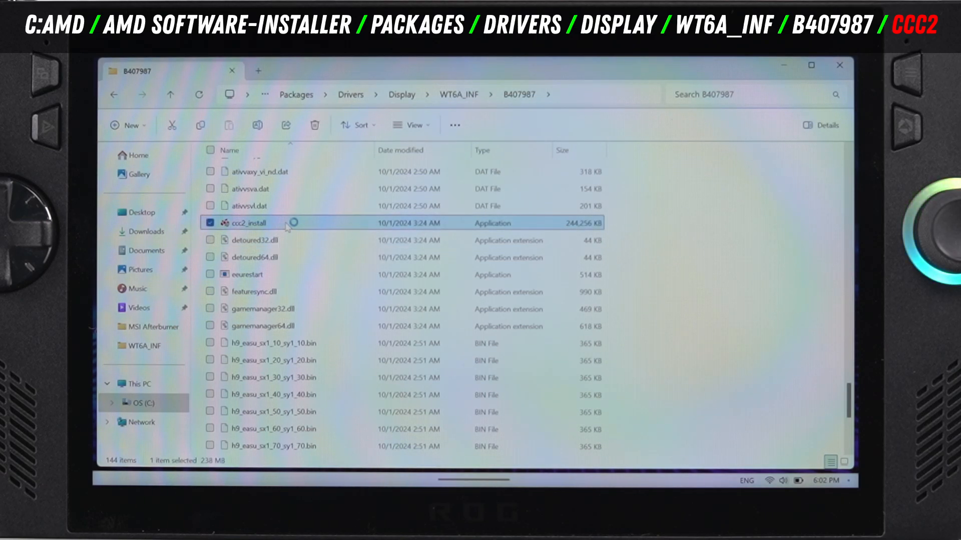
Run ccc2_install with UAC approval to completion, then close the installer and the Explorer window
double_click(249, 223)
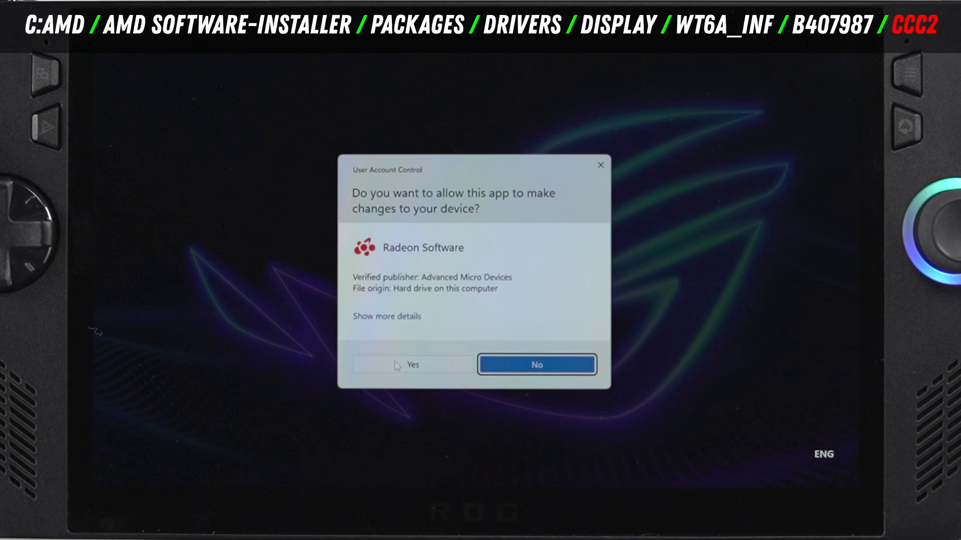
click(411, 364)
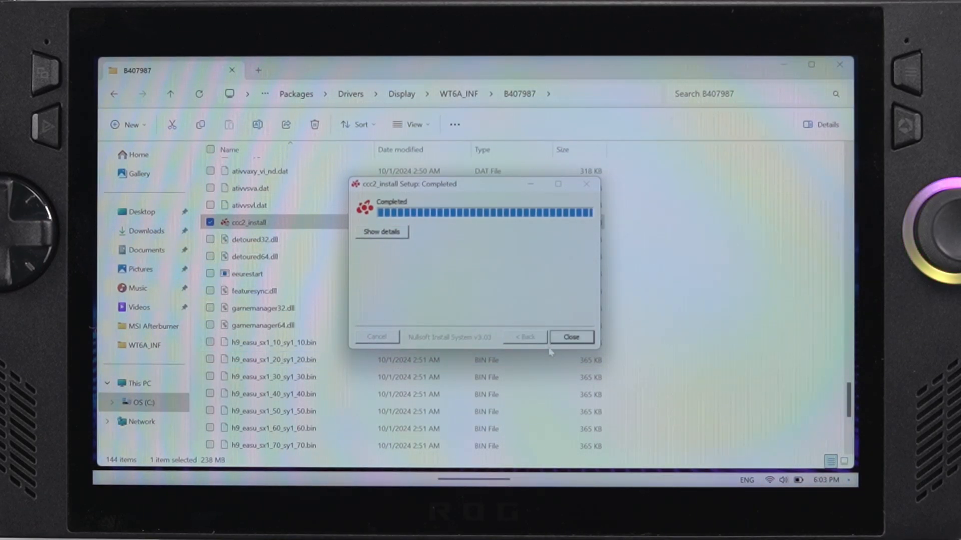
click(570, 338)
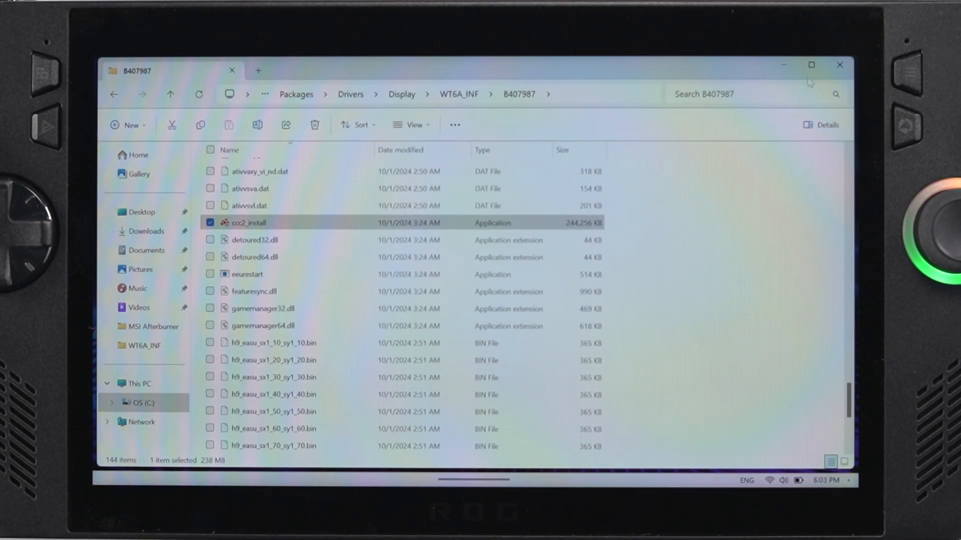
click(238, 463)
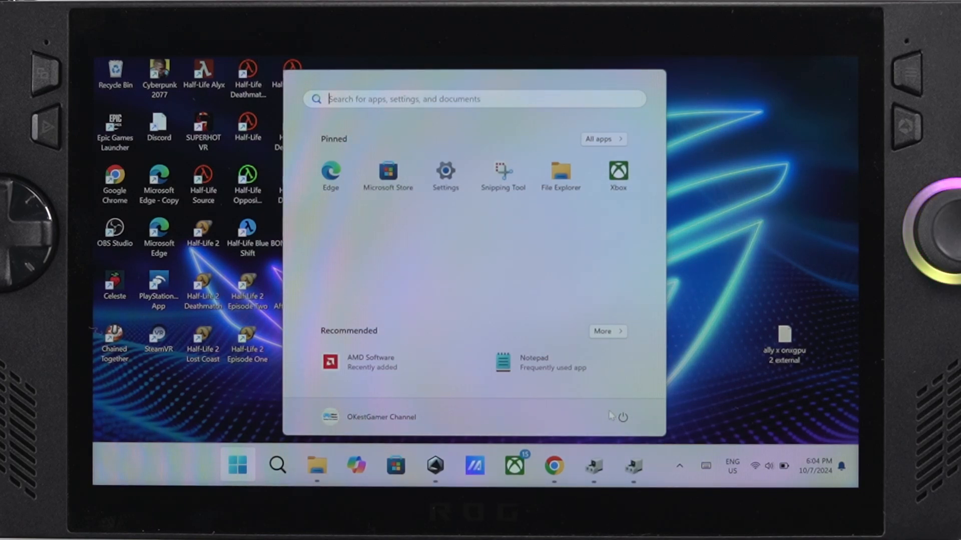
Launch AMD Software: Adrenalin Edition from its system tray icon, showing version 24.9.1 up to date
click(622, 417)
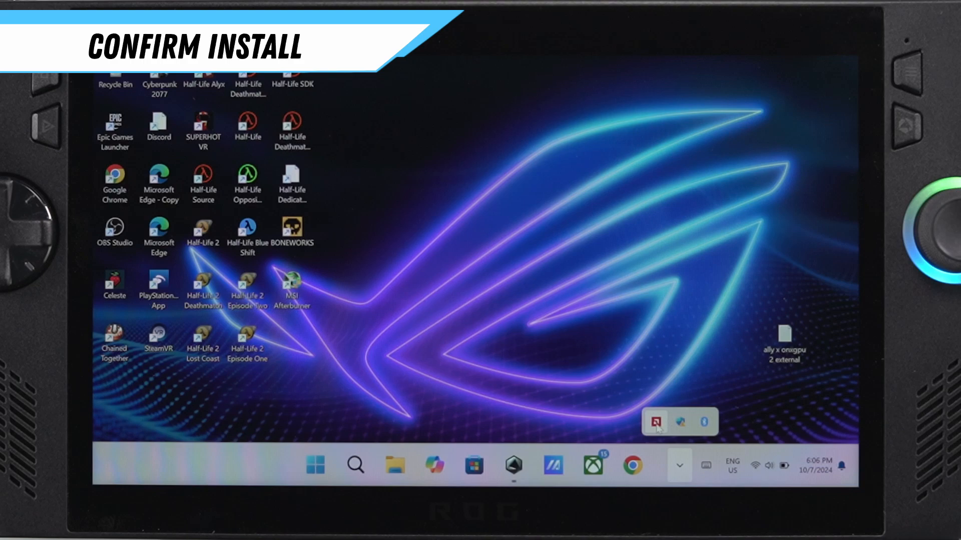
click(655, 421)
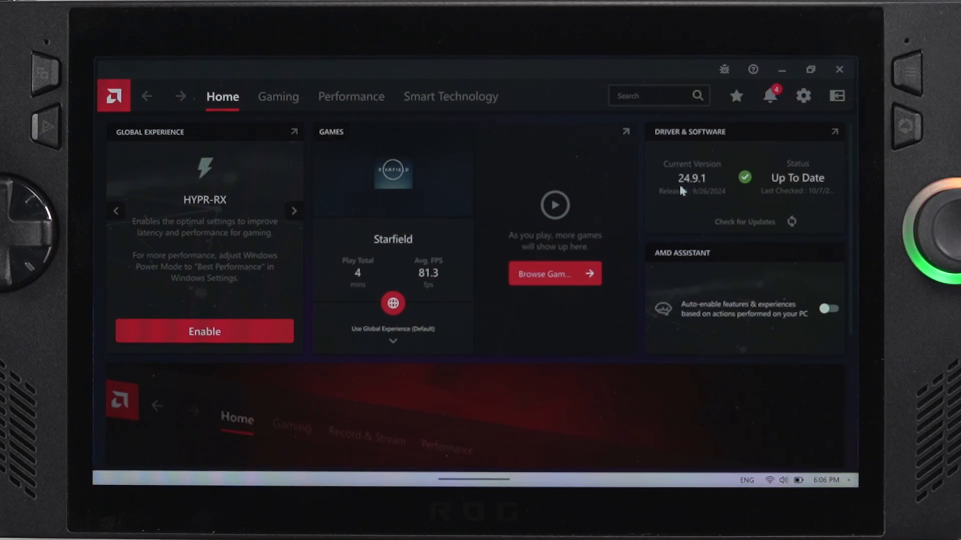
mouse_move(260, 122)
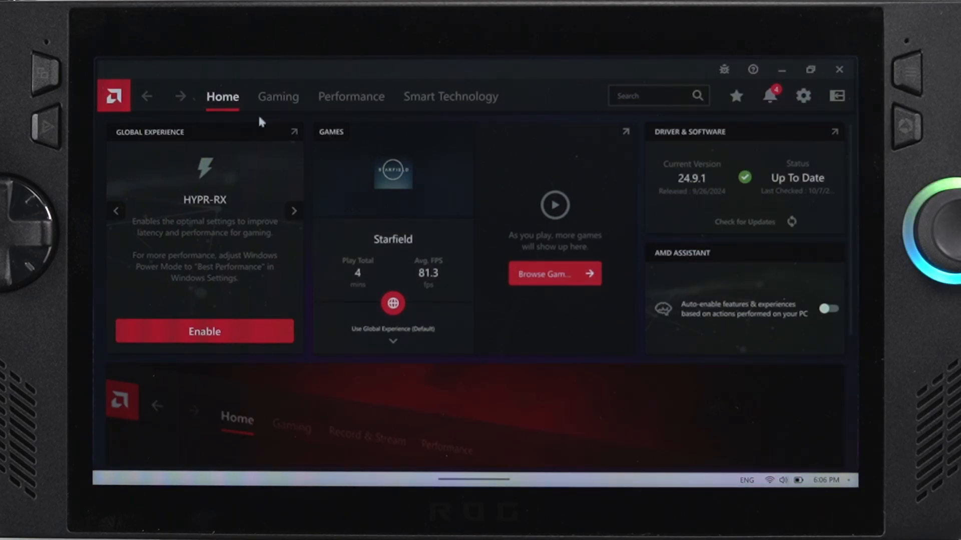
Enable AMD Fluid Motion Frames 2 and Radeon Anti-Lag under Gaming > Graphics global options
click(277, 97)
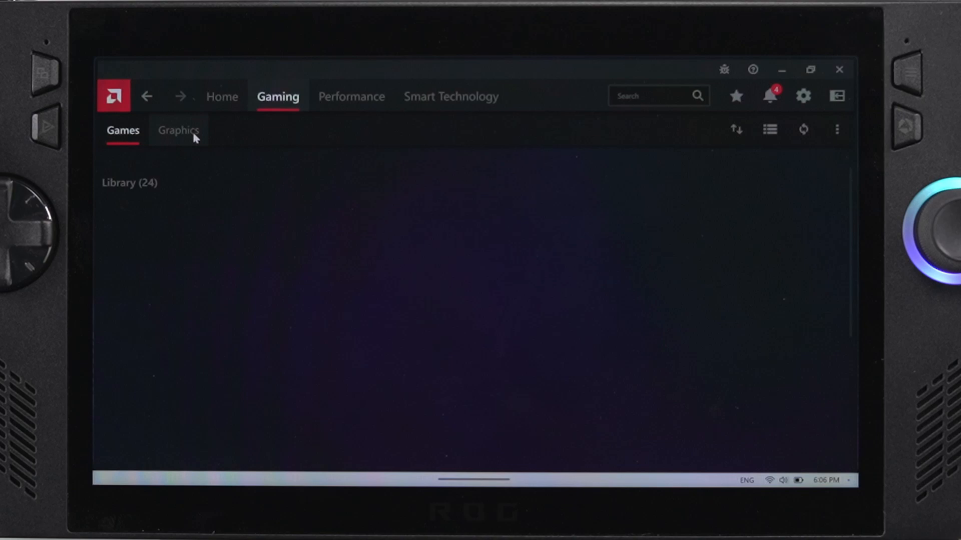
click(178, 130)
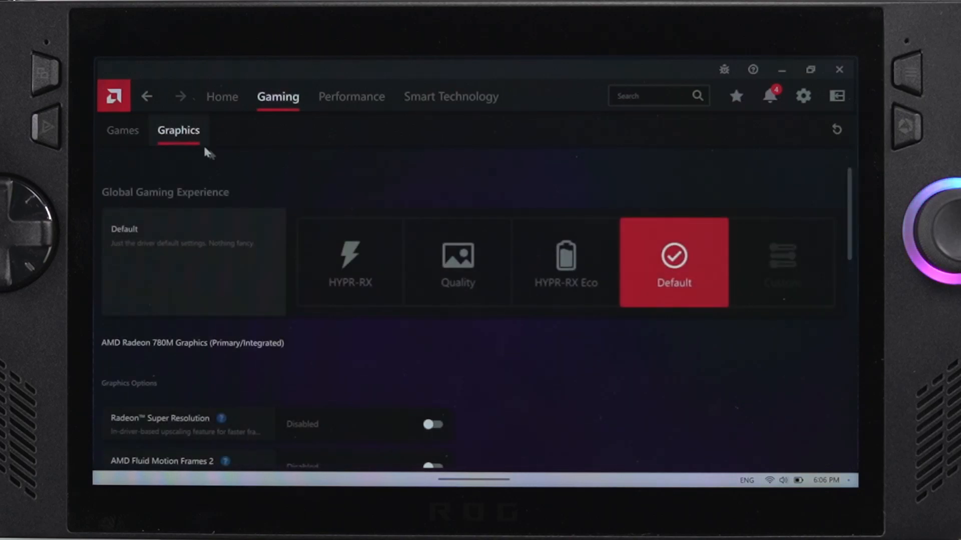
scroll(down, 3)
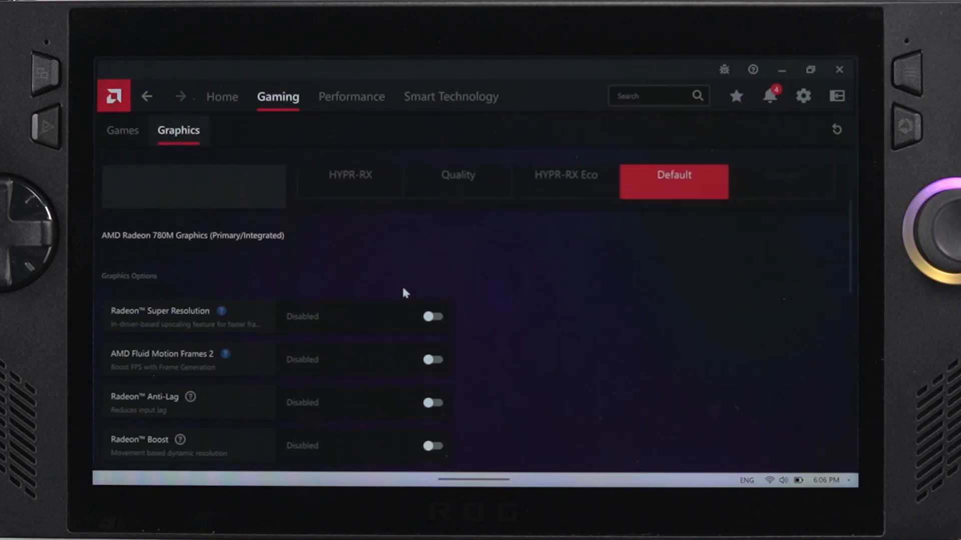
scroll(down, 3)
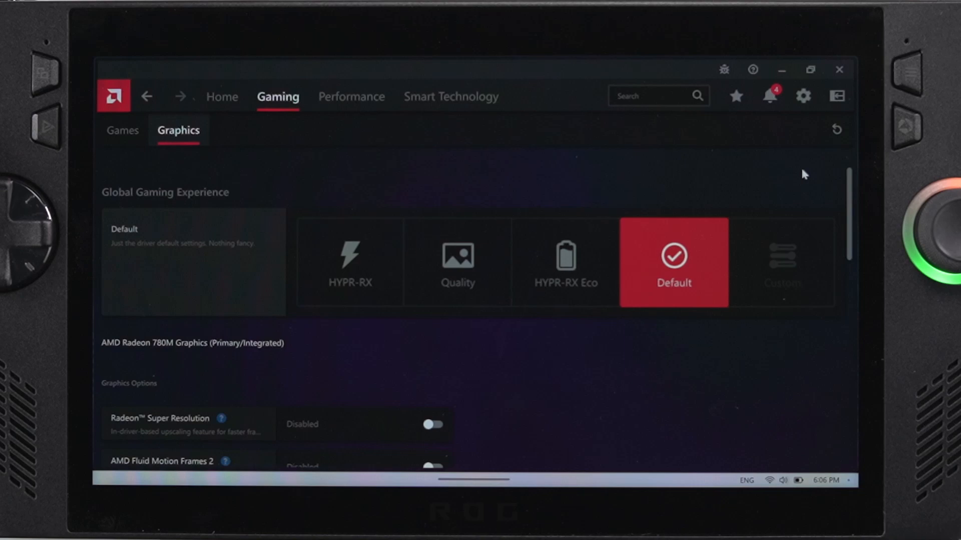
scroll(down, 3)
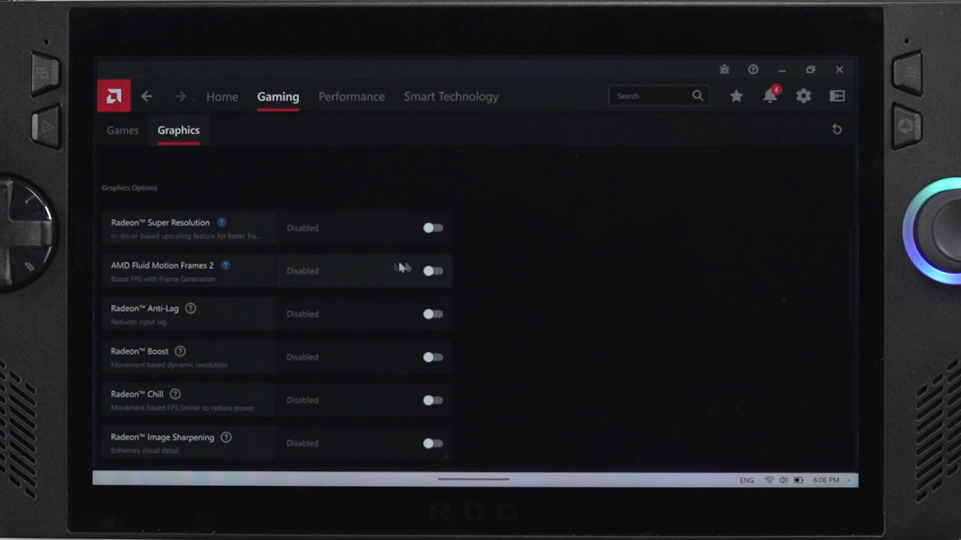
click(432, 271)
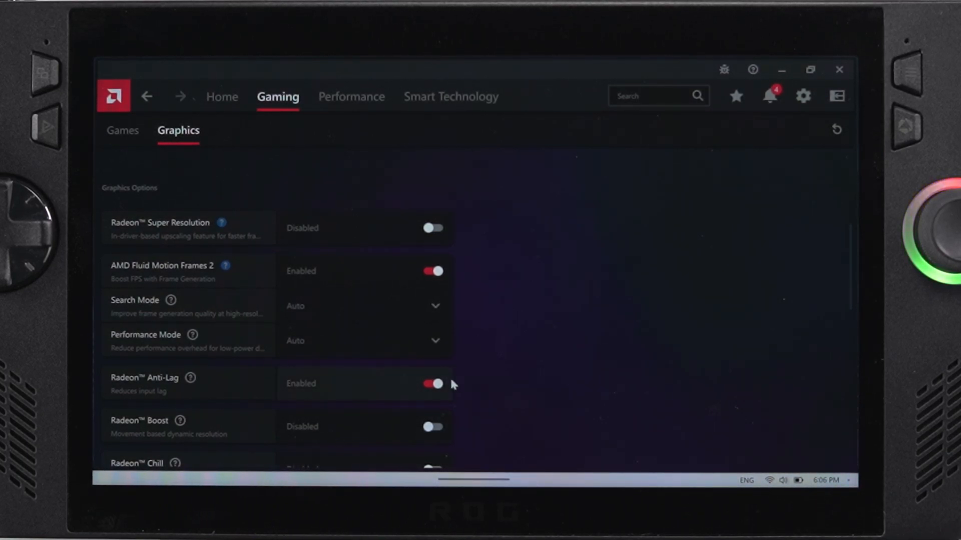
click(432, 270)
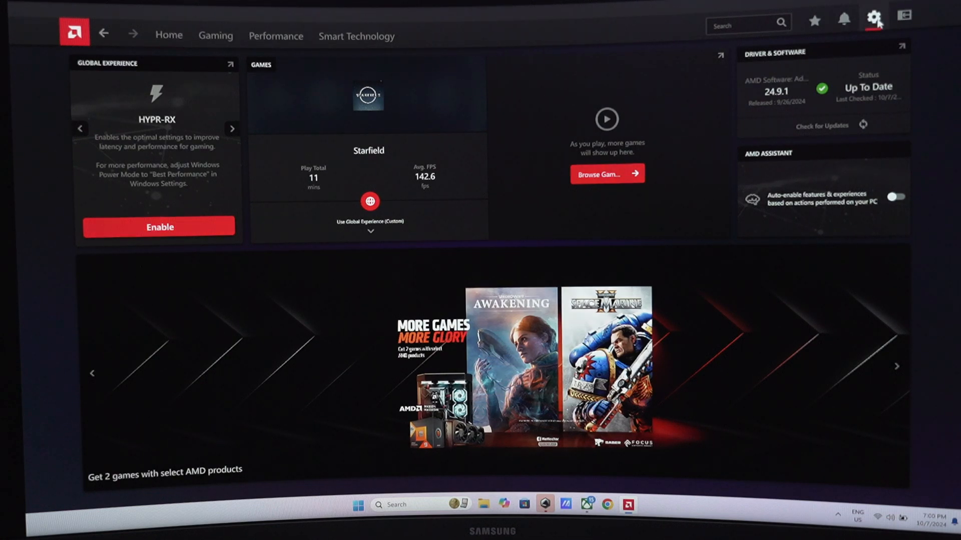
Review System hardware listing the RX 7600M XT external GPU and Radeon 780M, then close AMD Software
click(875, 19)
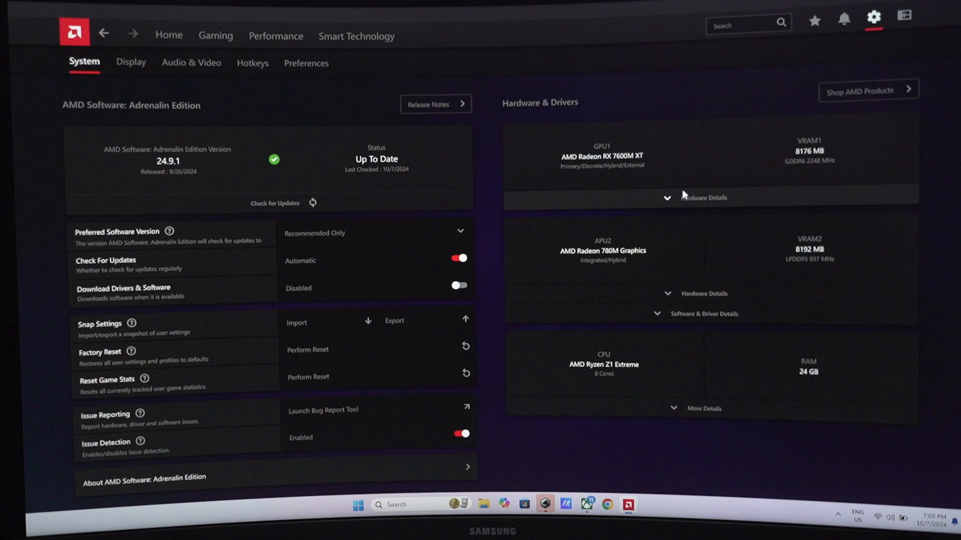
click(703, 198)
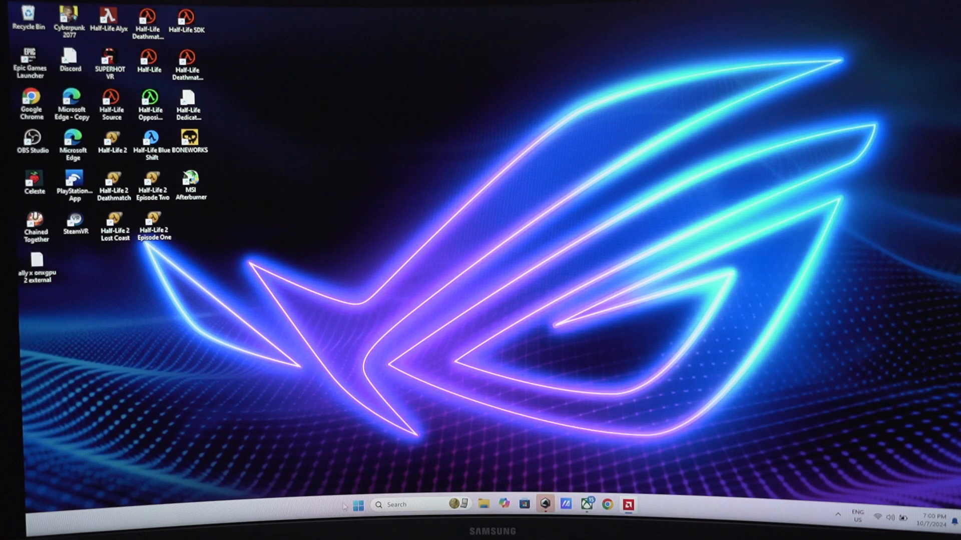
Decline the Cyberpunk 2077 Crash Reporter with Don't Send, leaving the game running in Steam
click(358, 505)
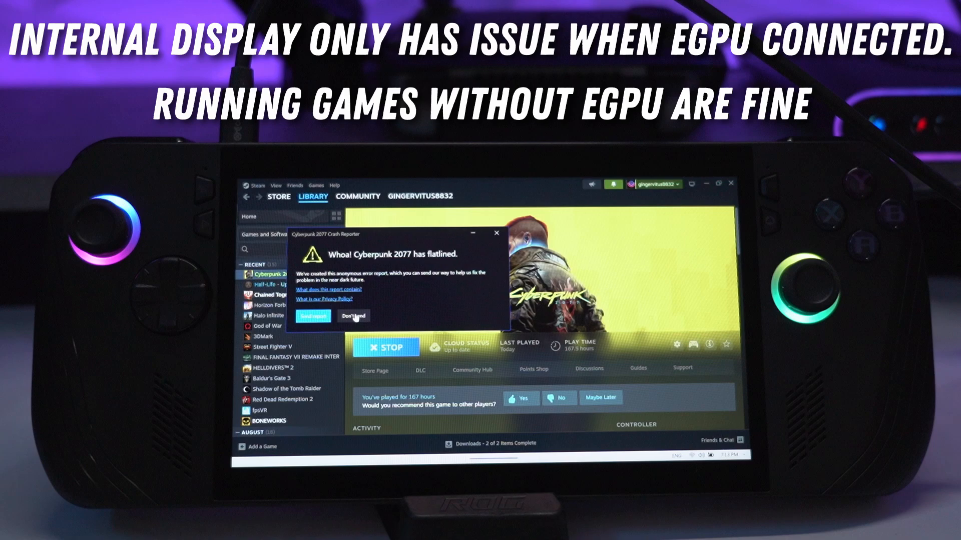
click(354, 316)
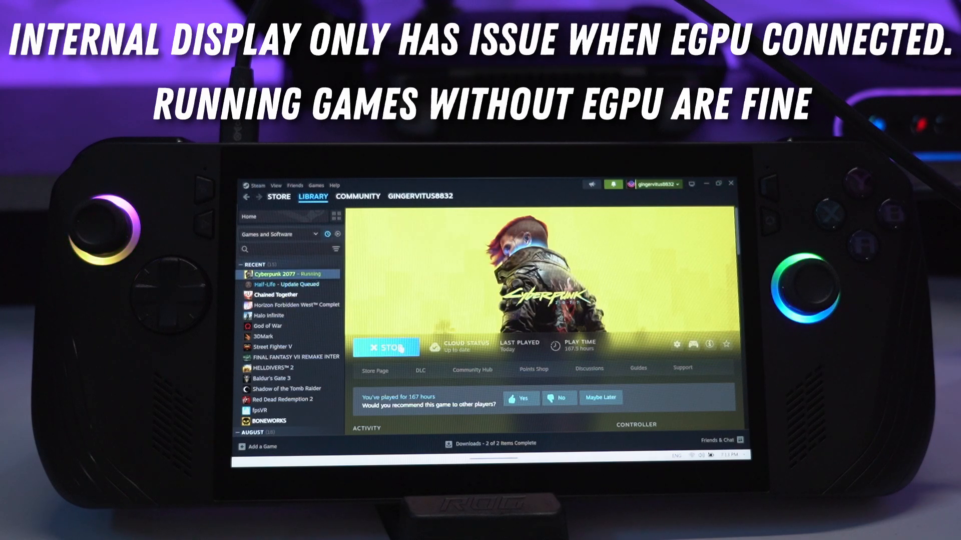